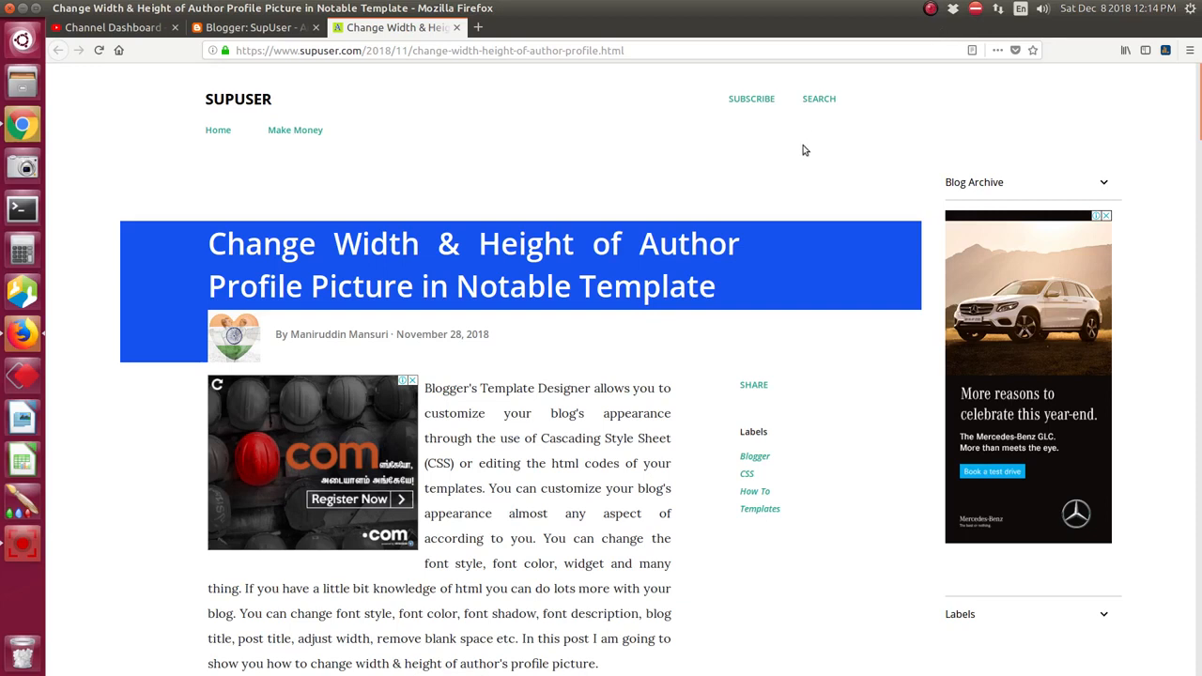
mouse_move(702, 439)
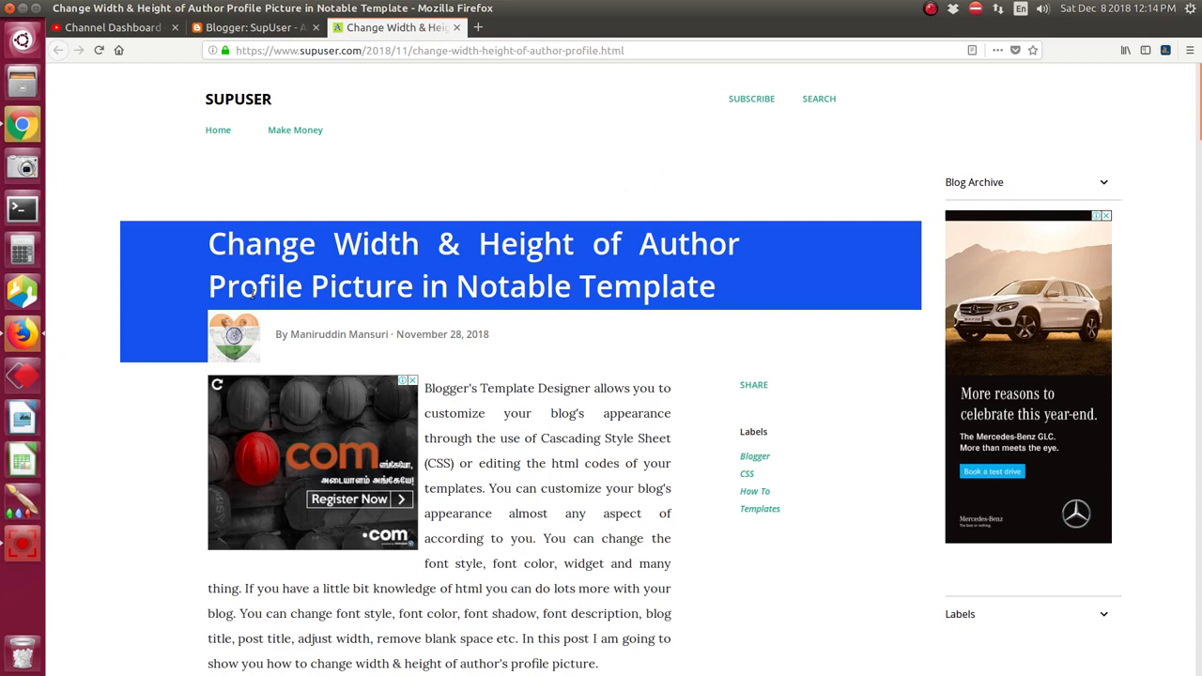
mouse_move(226, 352)
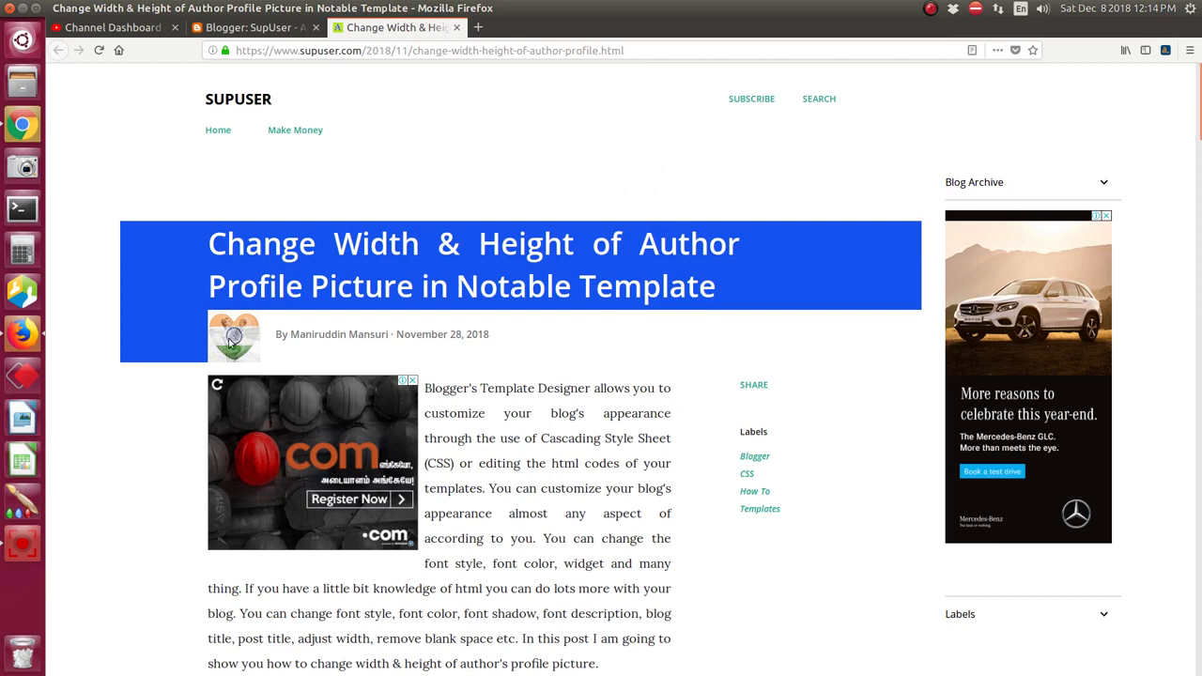
mouse_move(267, 347)
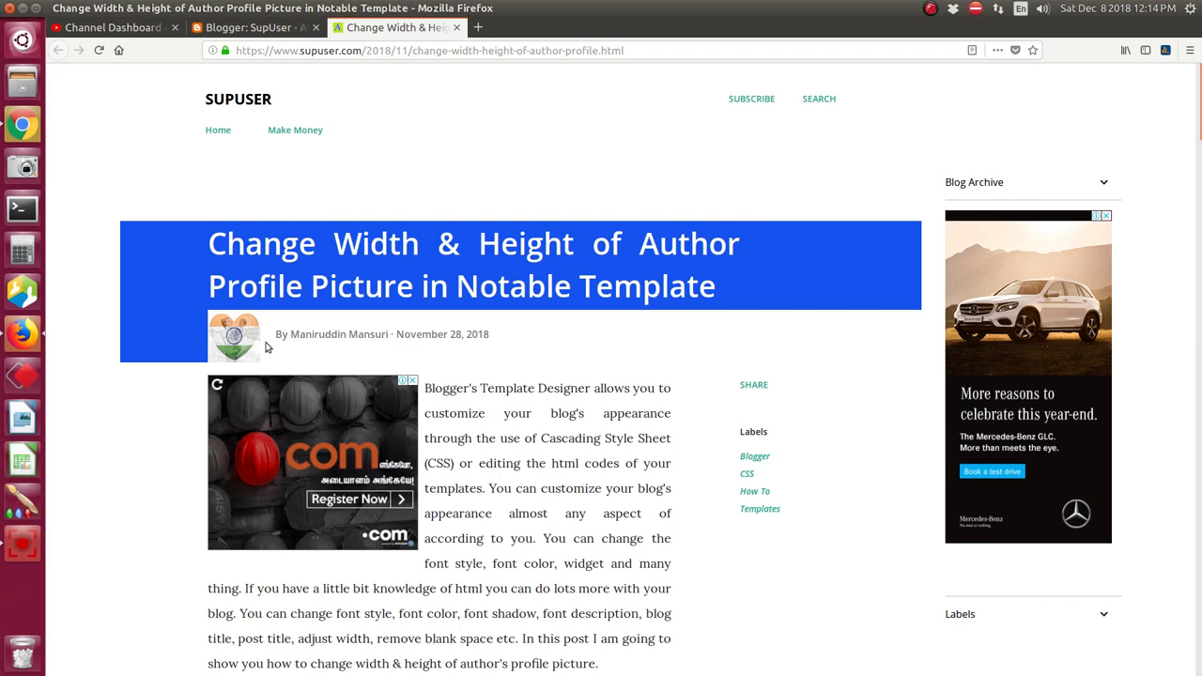
mouse_move(253, 331)
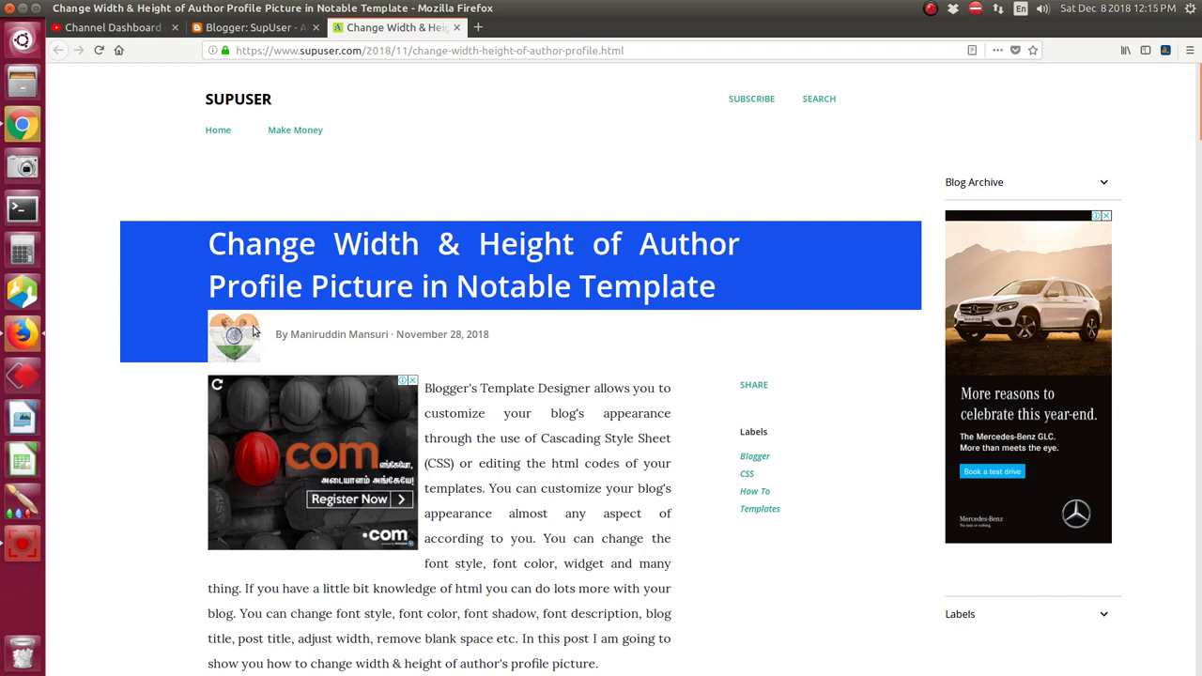
mouse_move(235, 340)
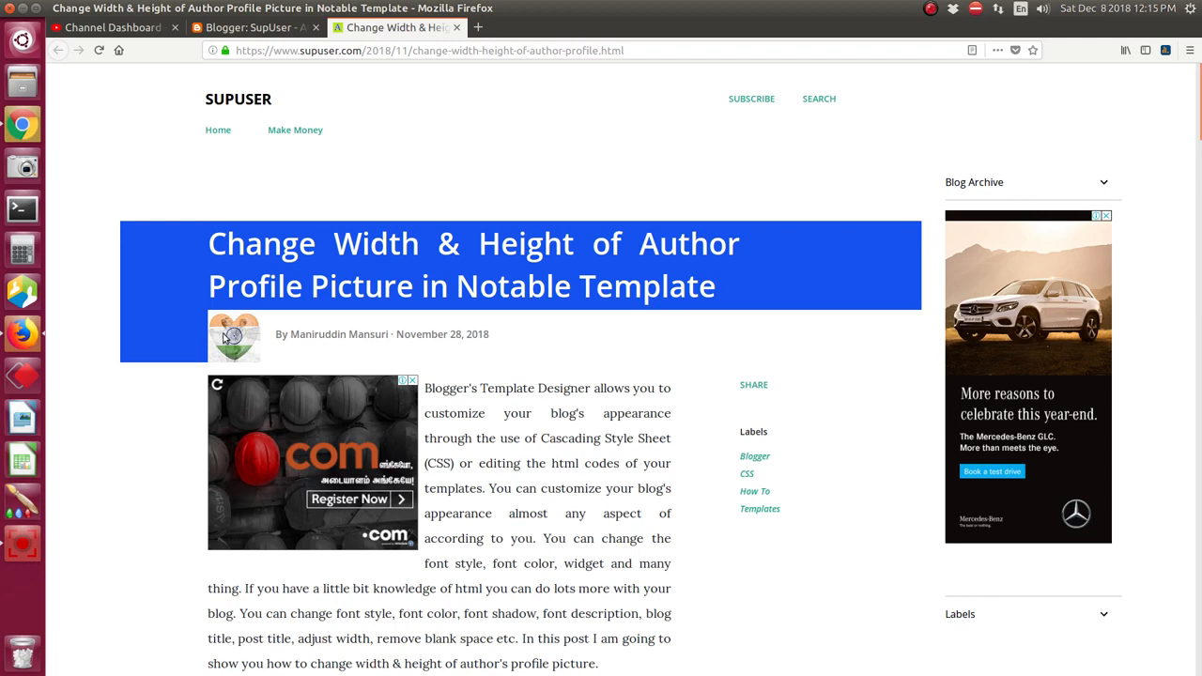
mouse_move(241, 355)
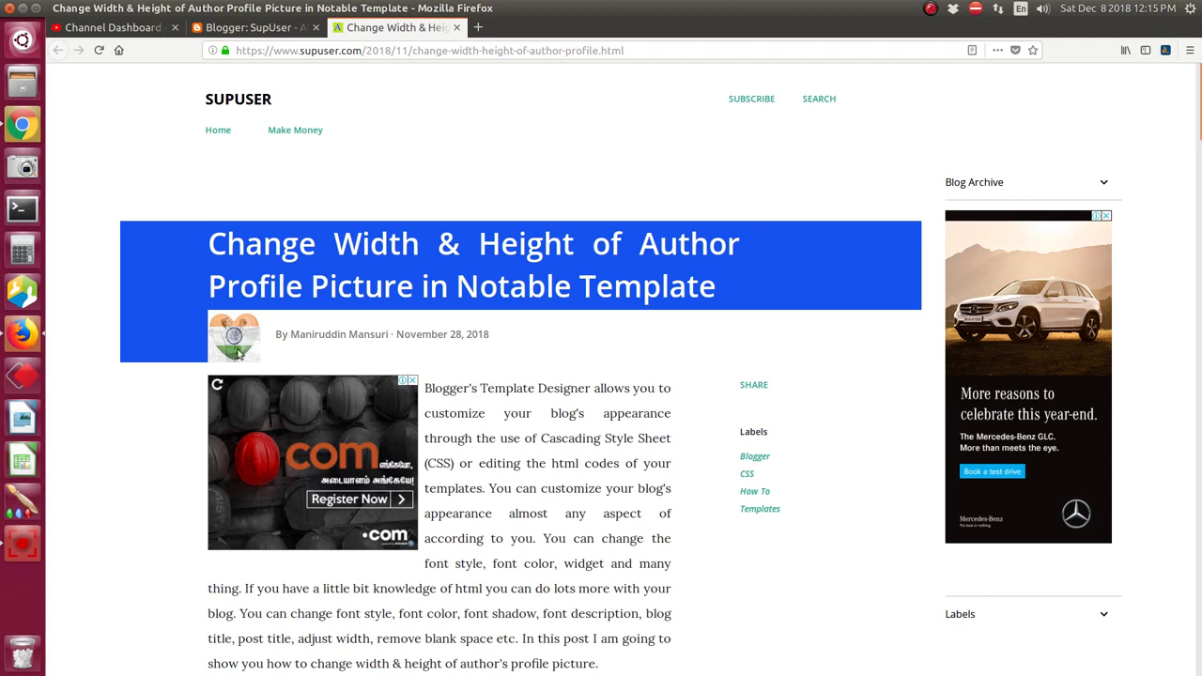
mouse_move(250, 355)
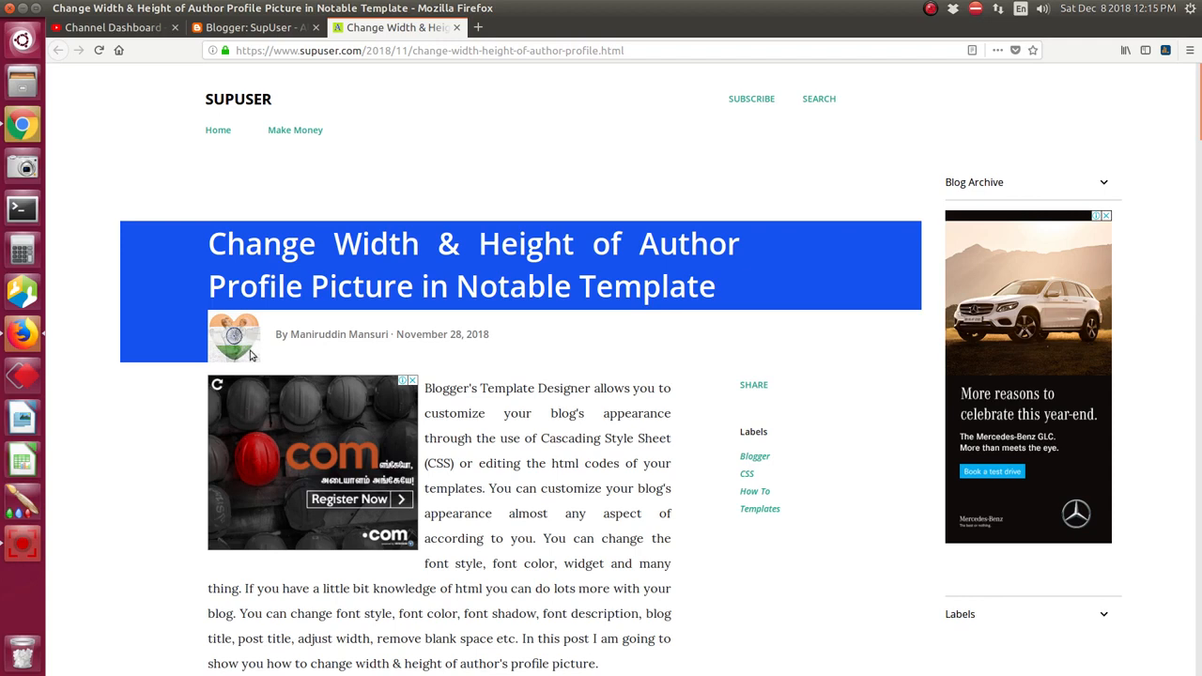
mouse_move(618, 285)
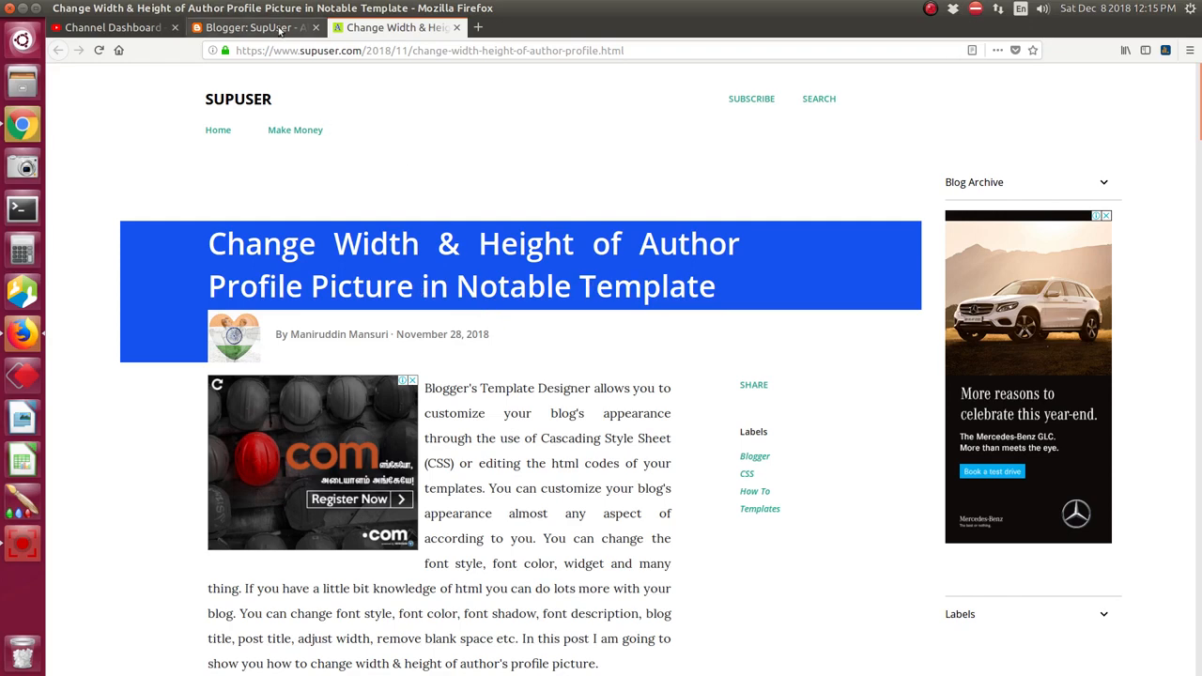
Step: Open the SupUser theme's Edit HTML code view from Blogger's Theme page
click(253, 27)
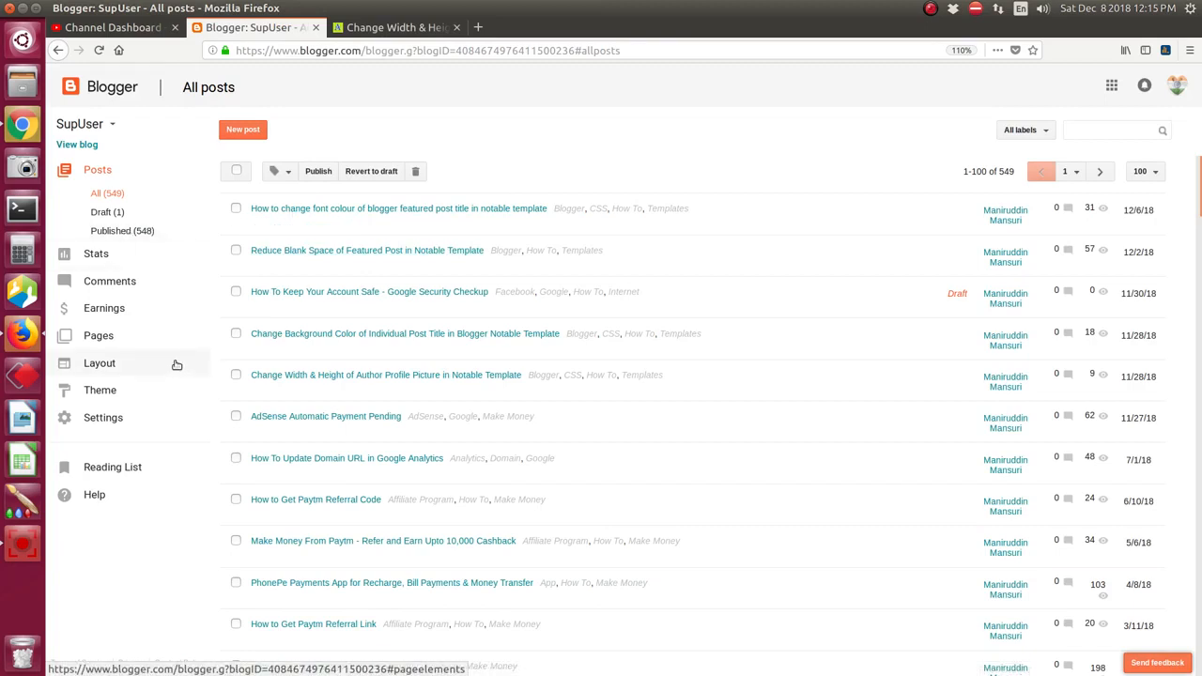
mouse_move(99, 390)
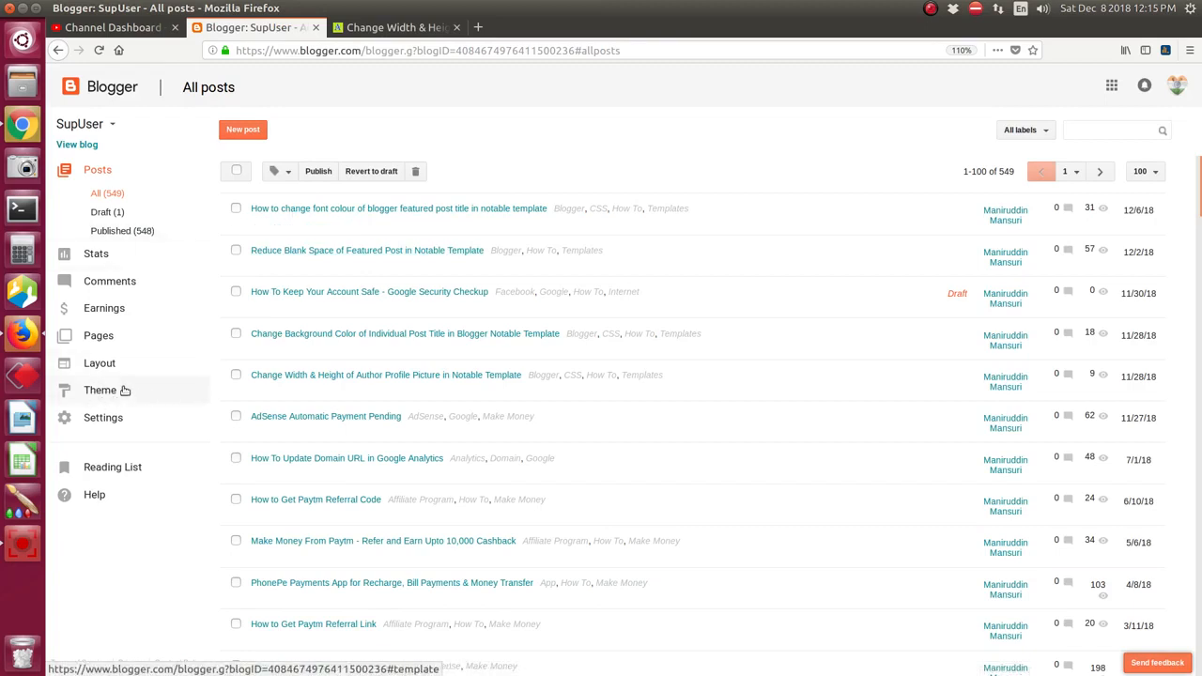
mouse_move(139, 390)
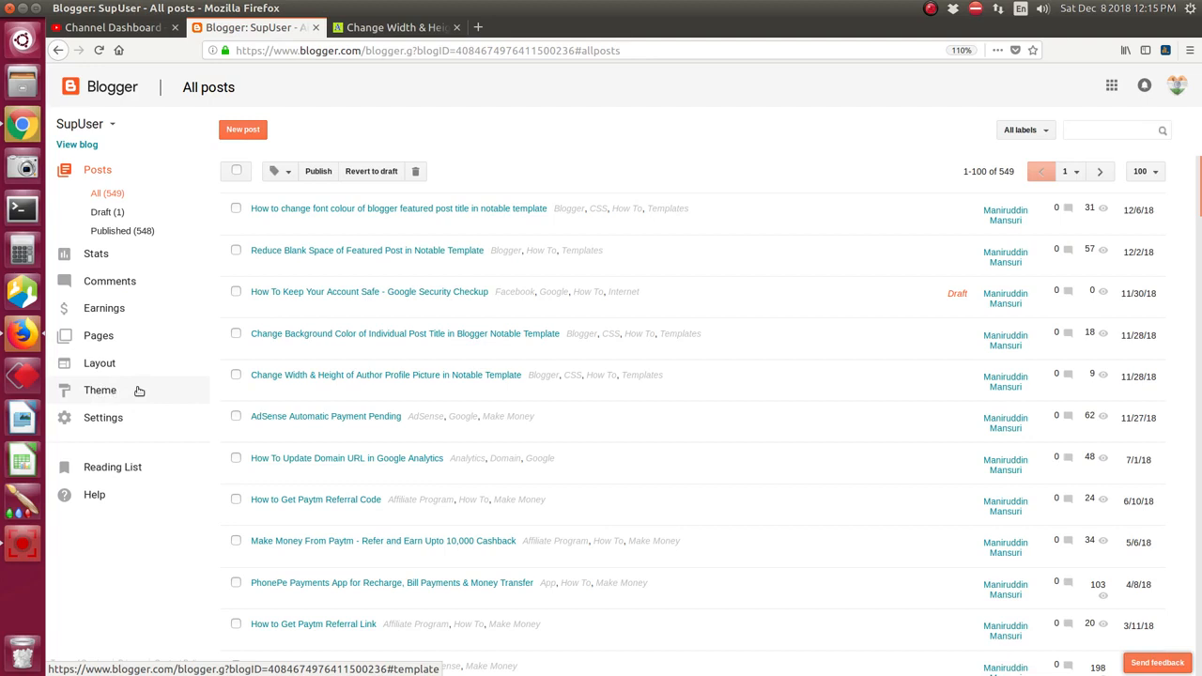
mouse_move(108, 393)
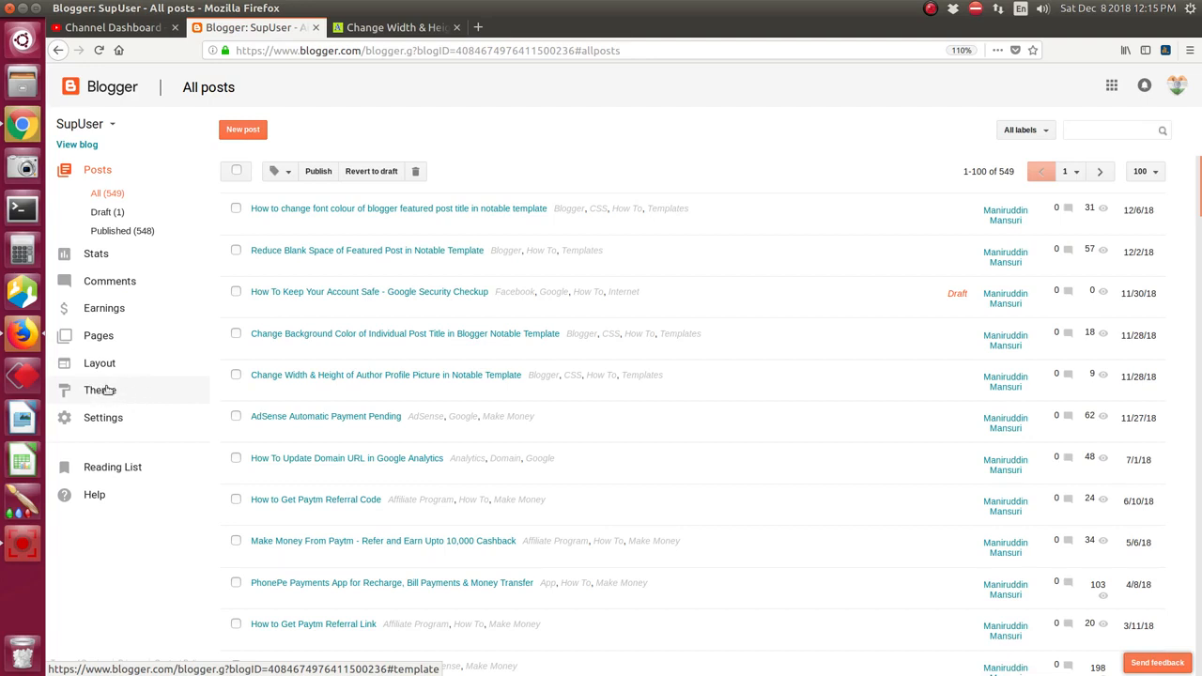
click(100, 389)
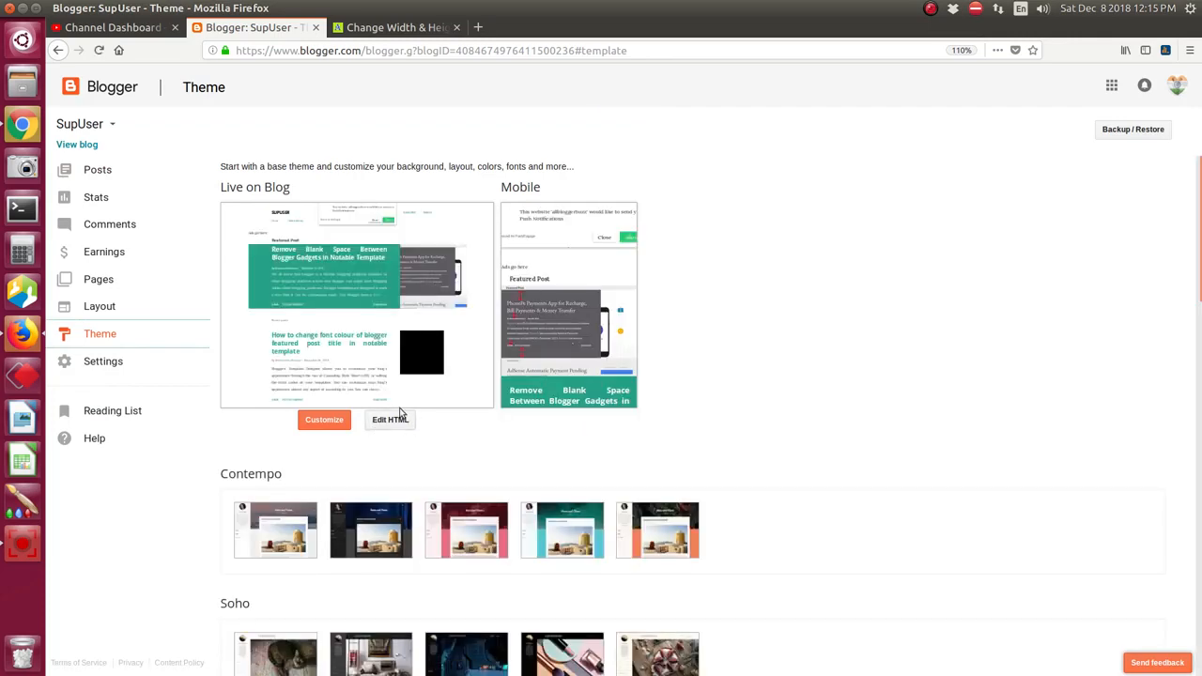
click(388, 420)
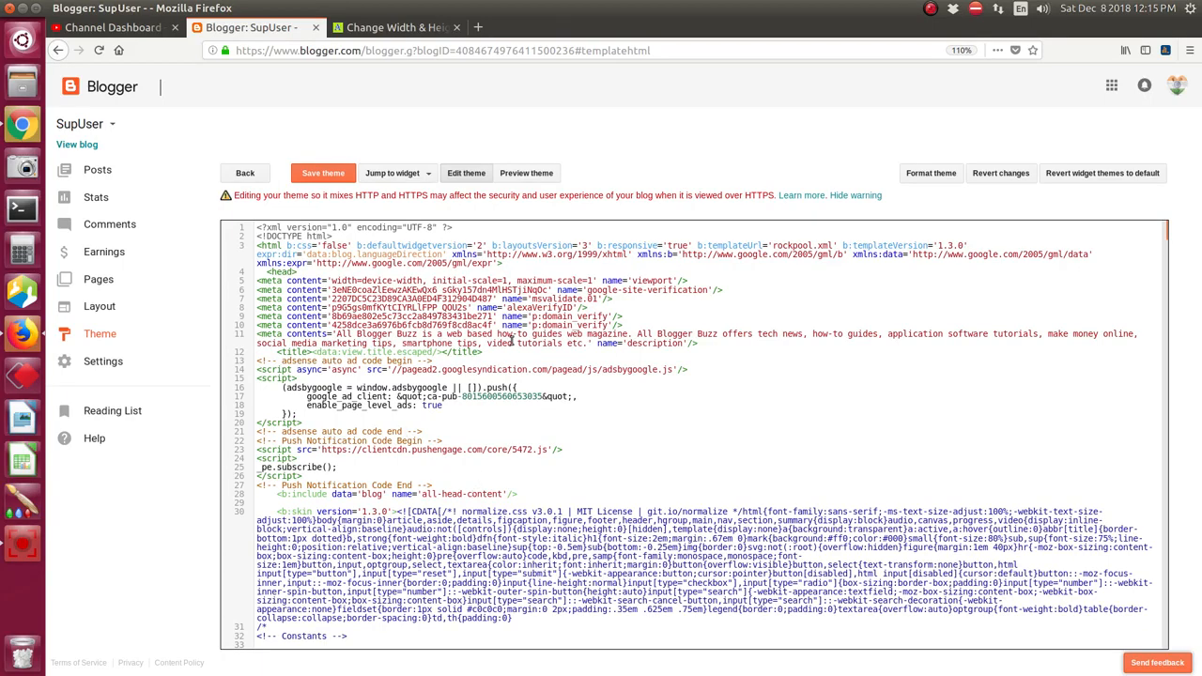
Step: Search the theme code for '.post-author-profile-pic-container'
scroll(down, 3)
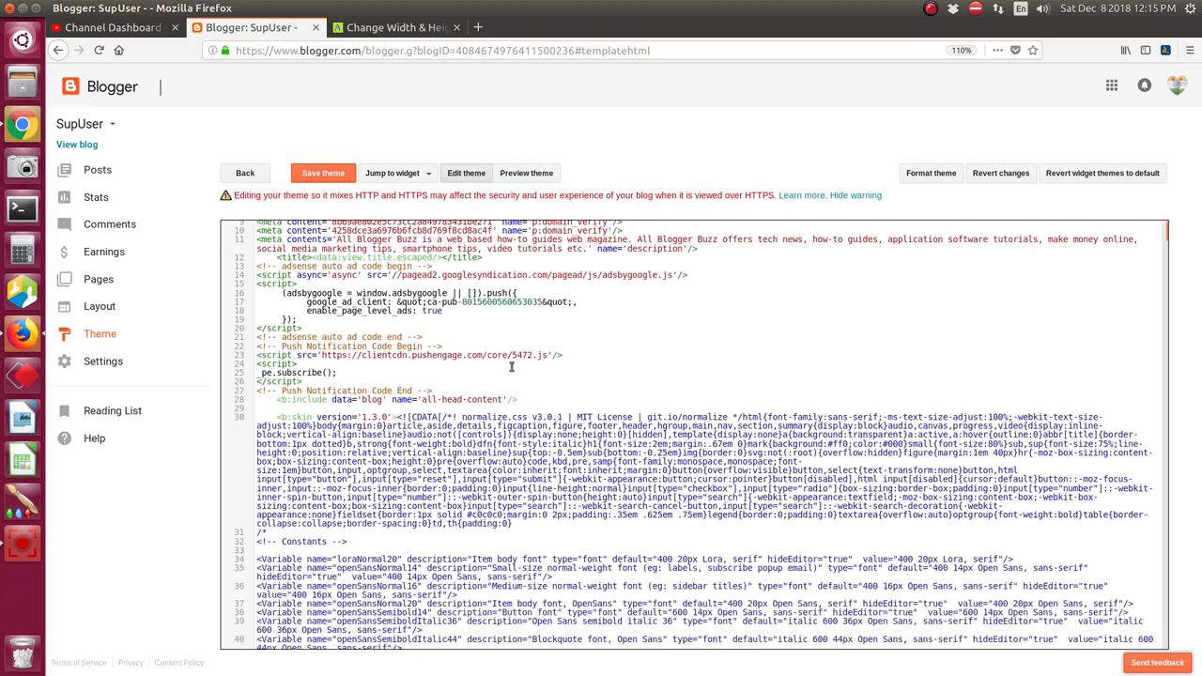
scroll(up, 3)
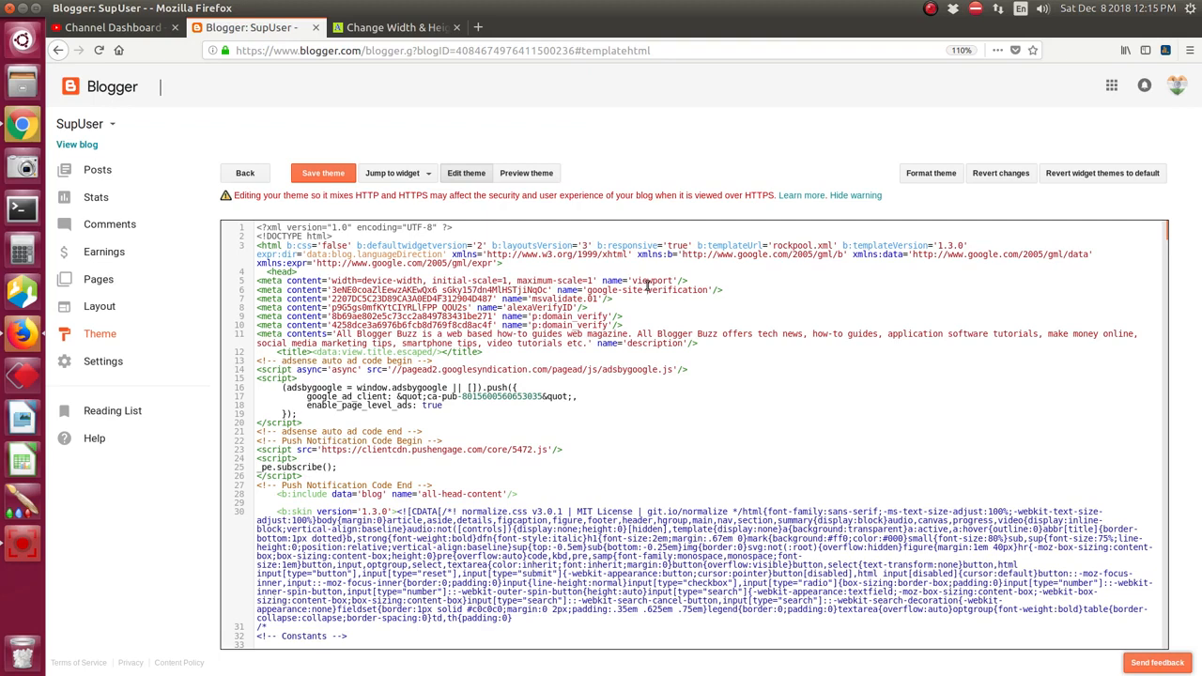
key(ctrl+f)
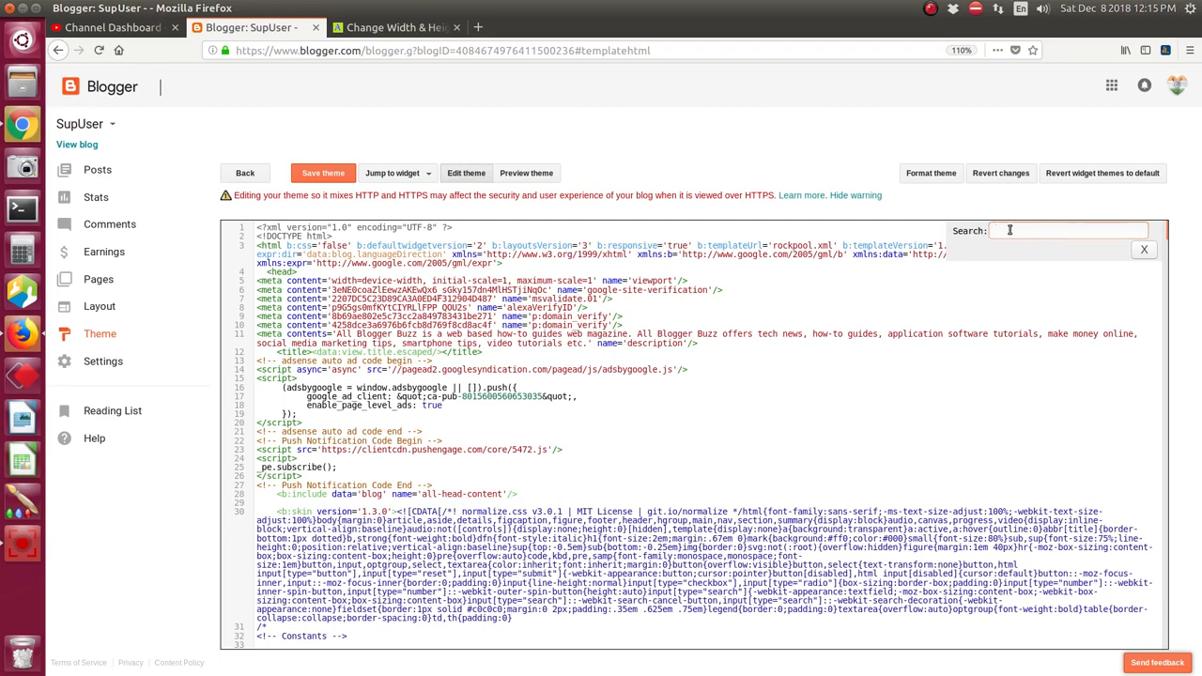
text(.post-)
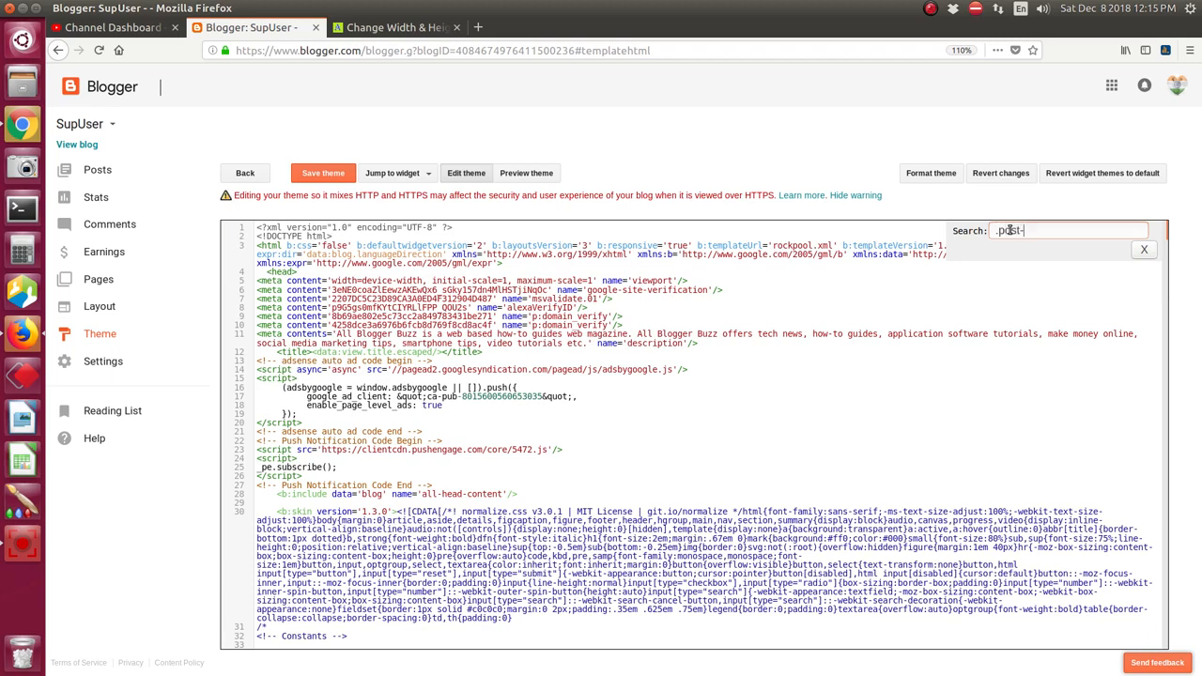
text(athor)
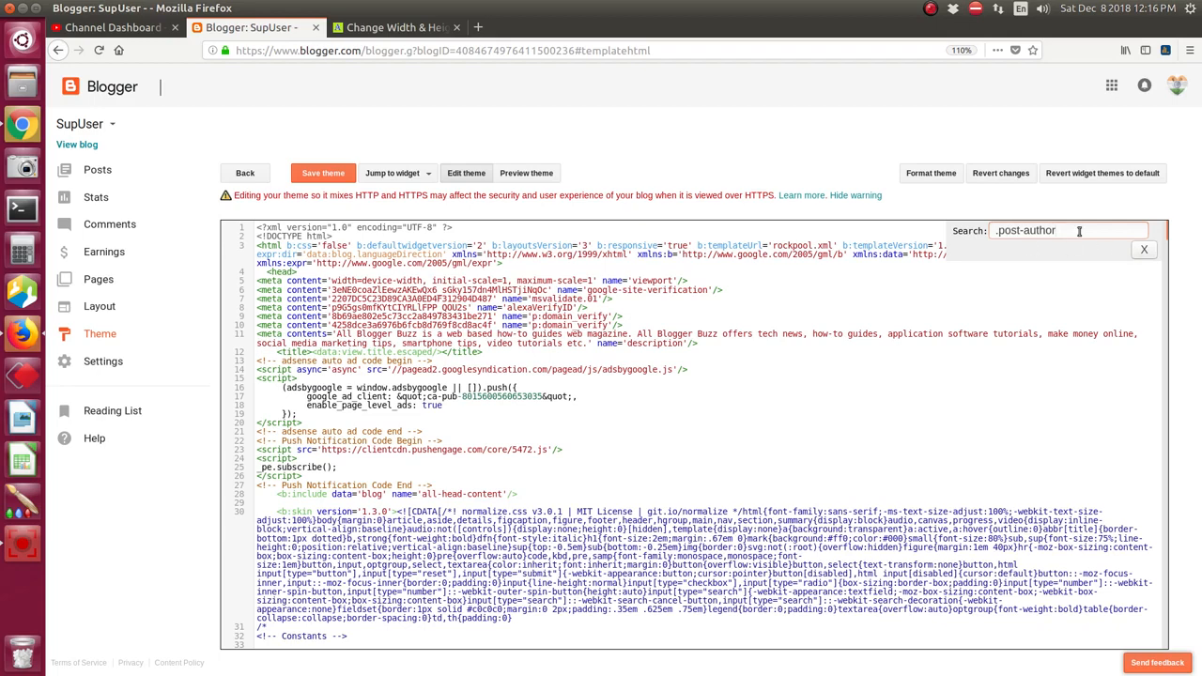
text(-)
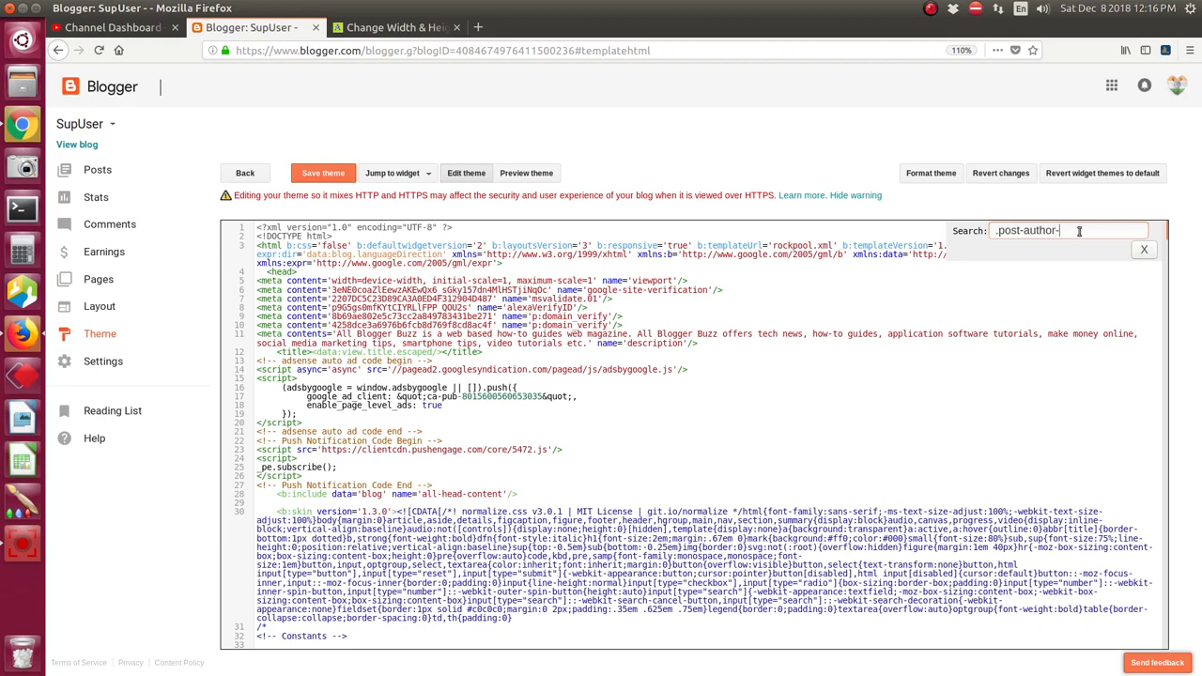
text(profile)
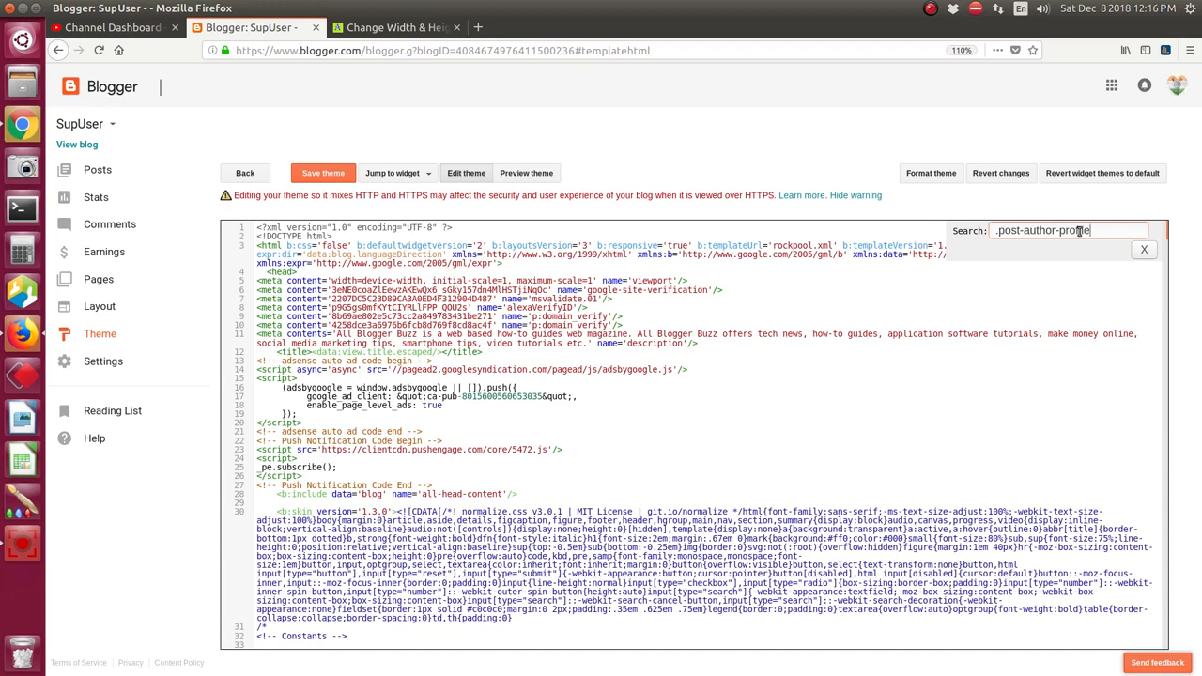
text(pi)
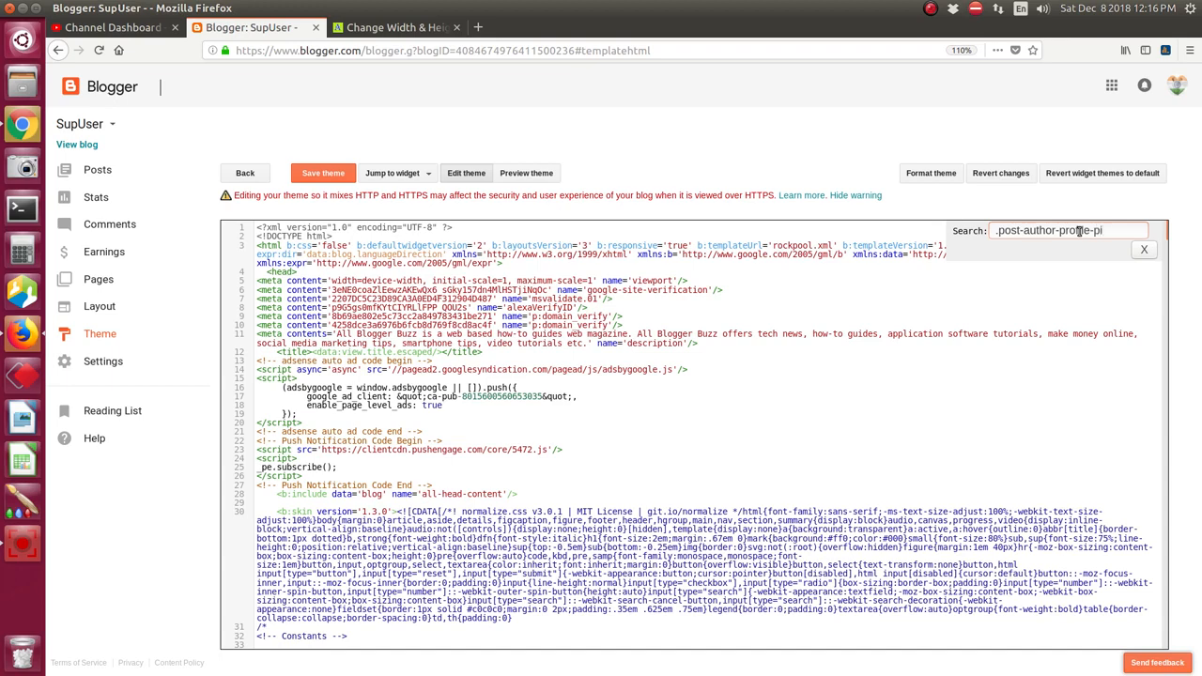
text(c)
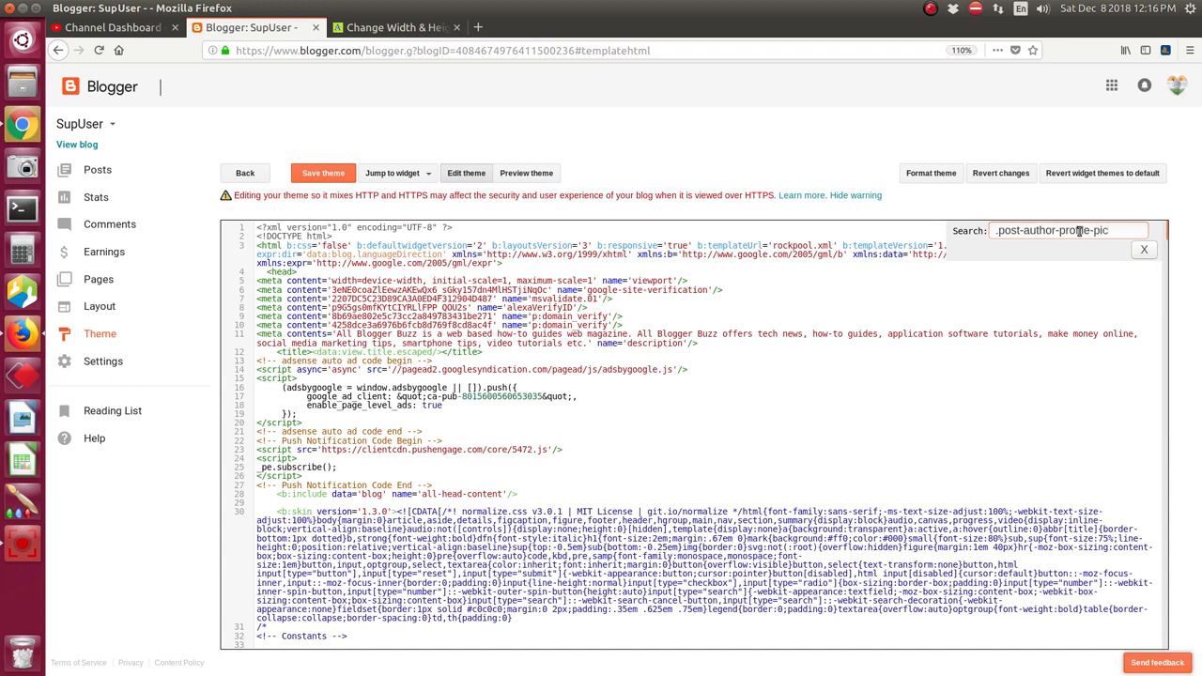
text(contai)
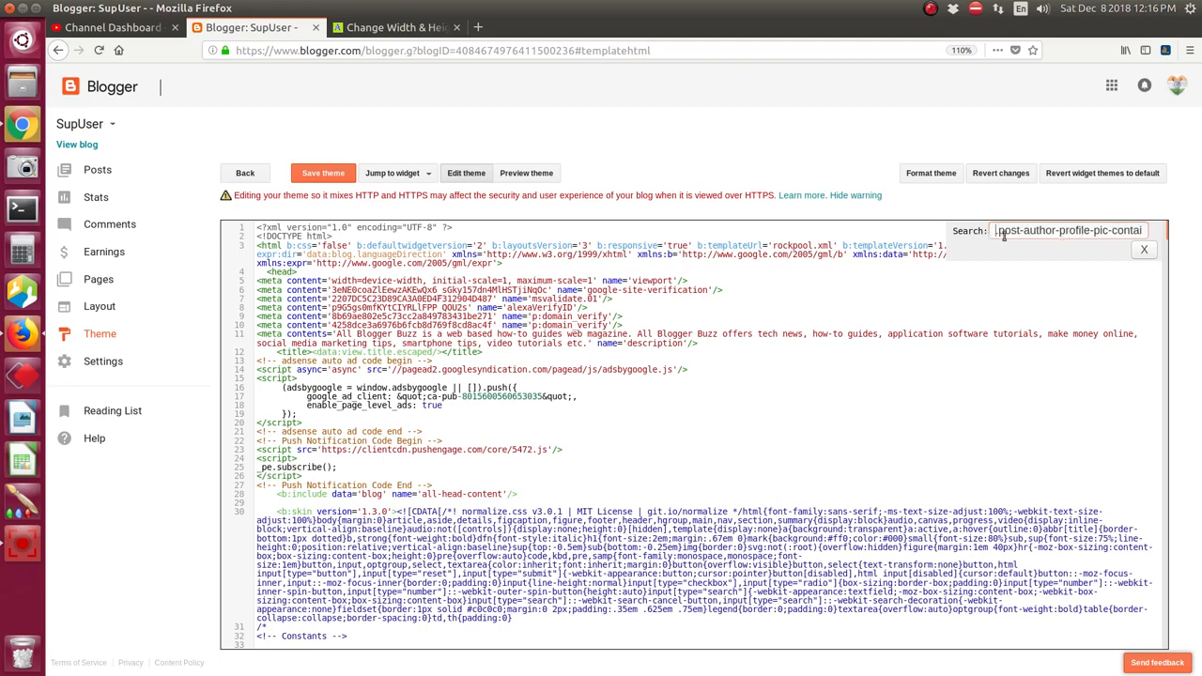
mouse_move(1052, 261)
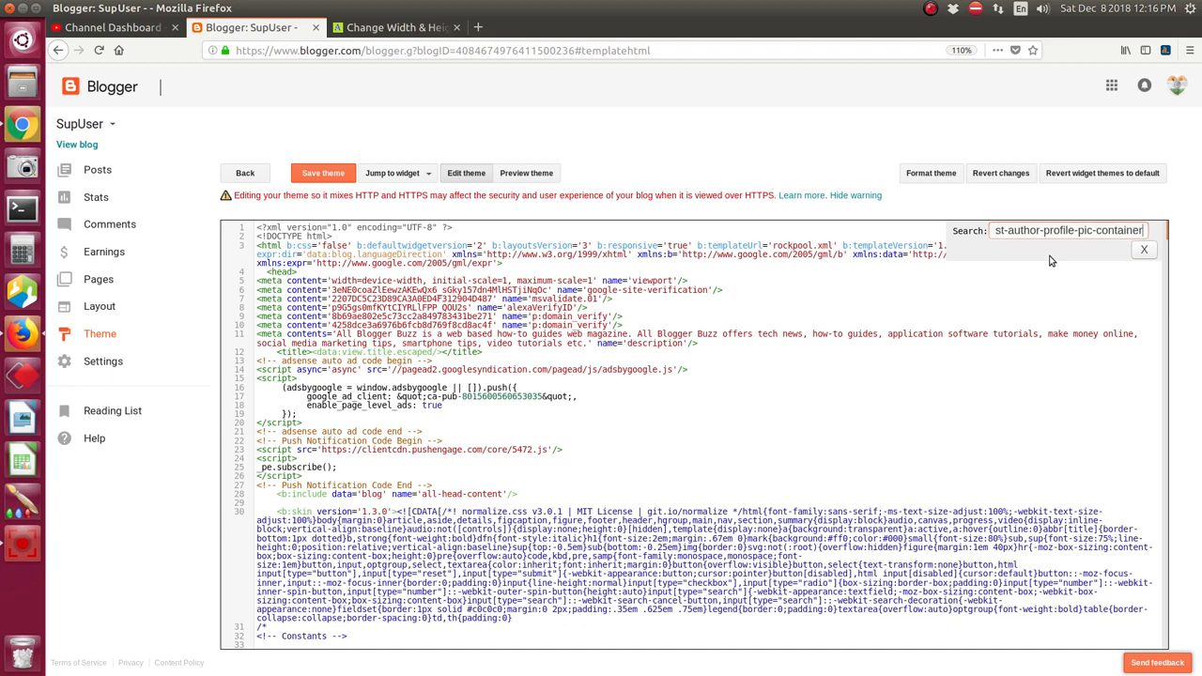
Step: Jump to the post-author-profile-pic-container rule near line 2038 showing height 84px
key(Return)
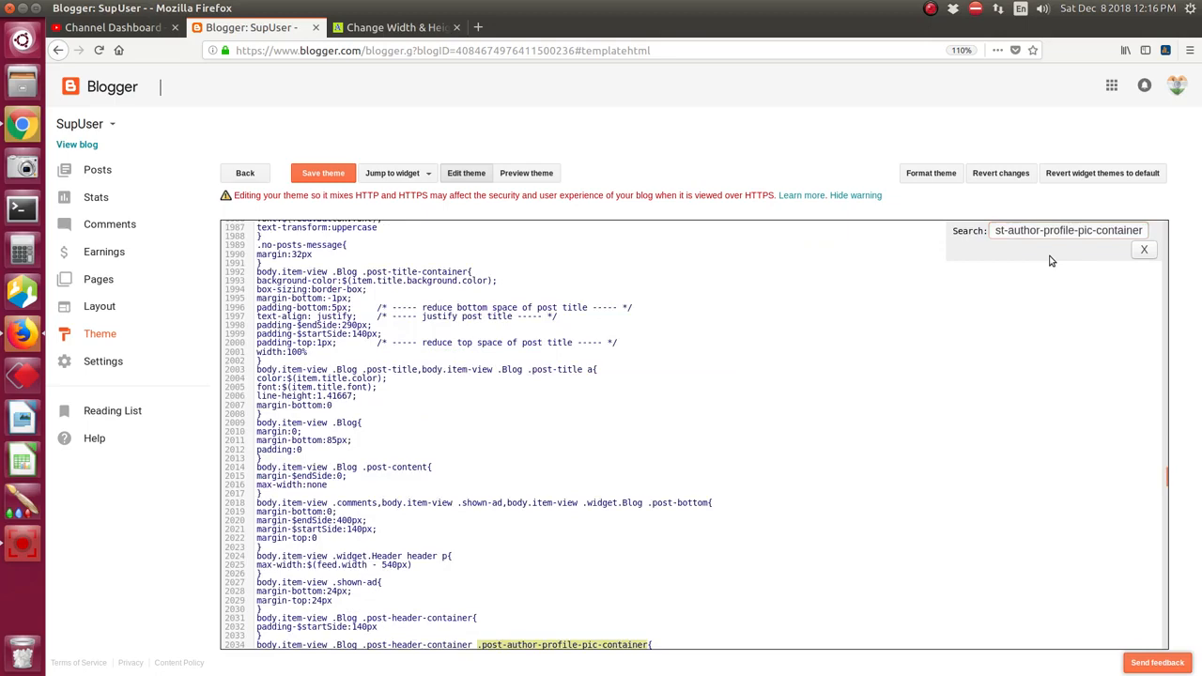
scroll(down, 3)
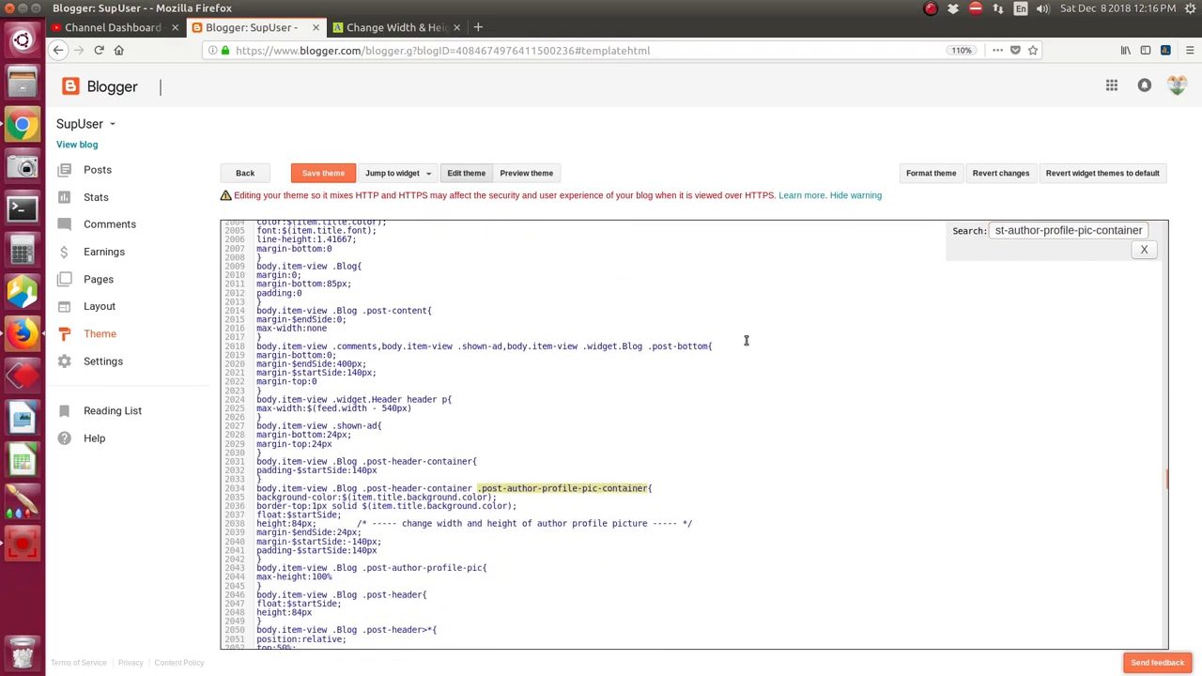
scroll(down, 3)
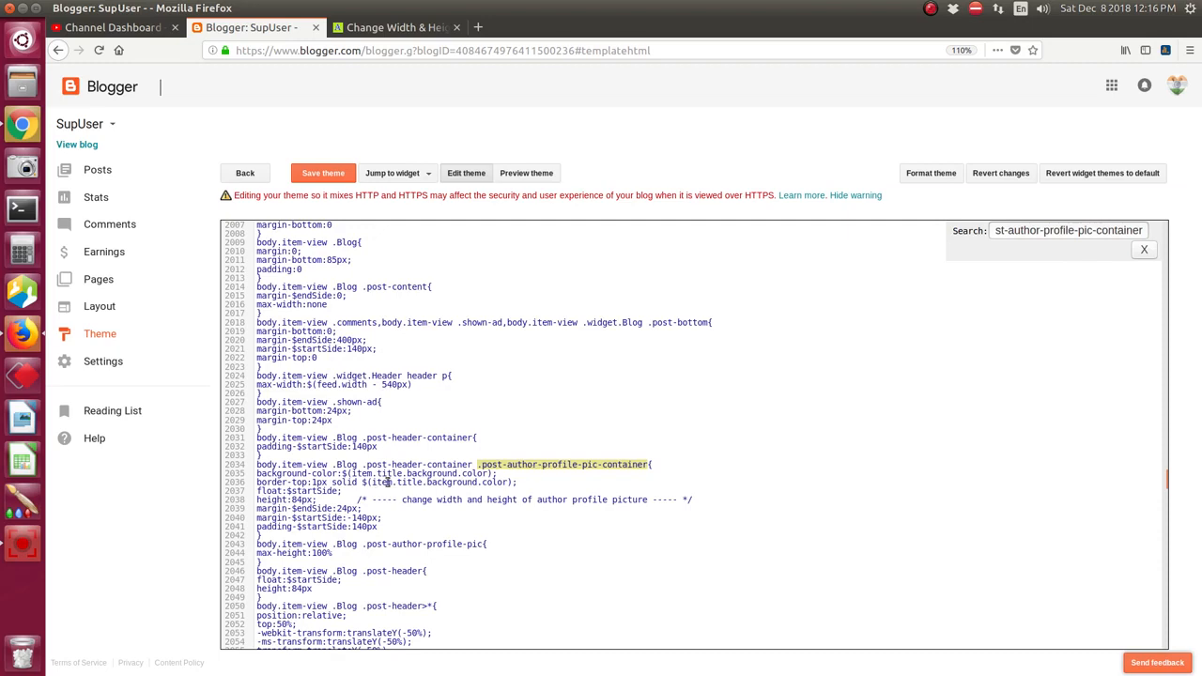
scroll(down, 3)
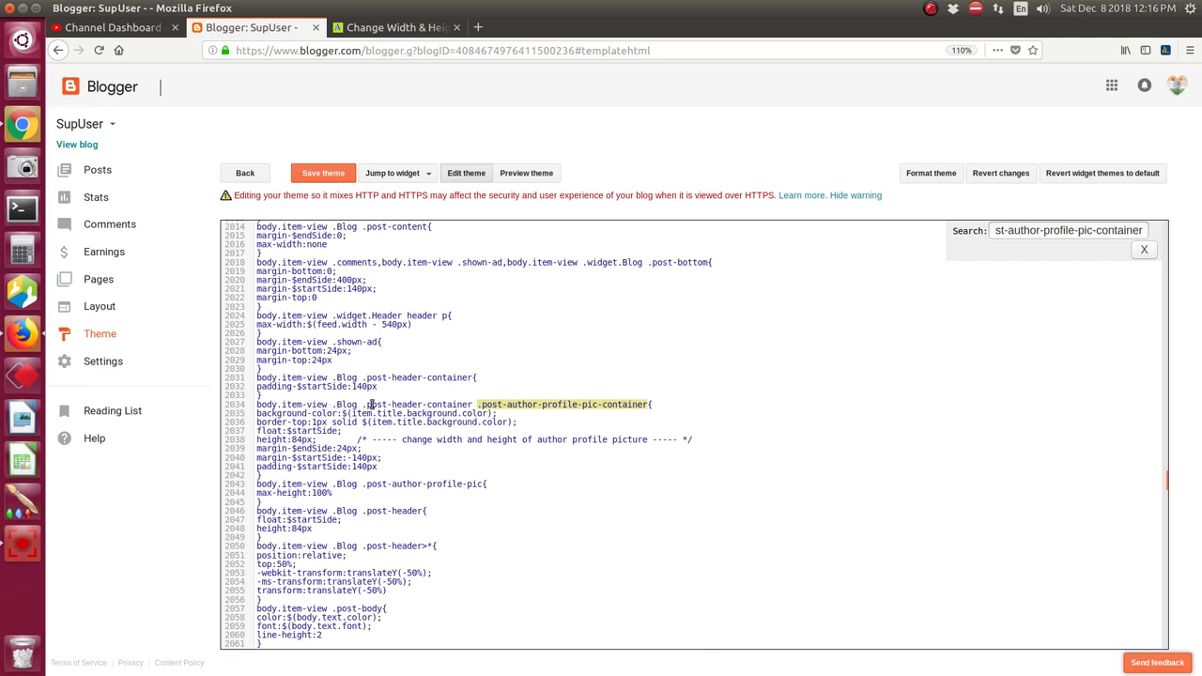
mouse_move(389, 404)
text(300)
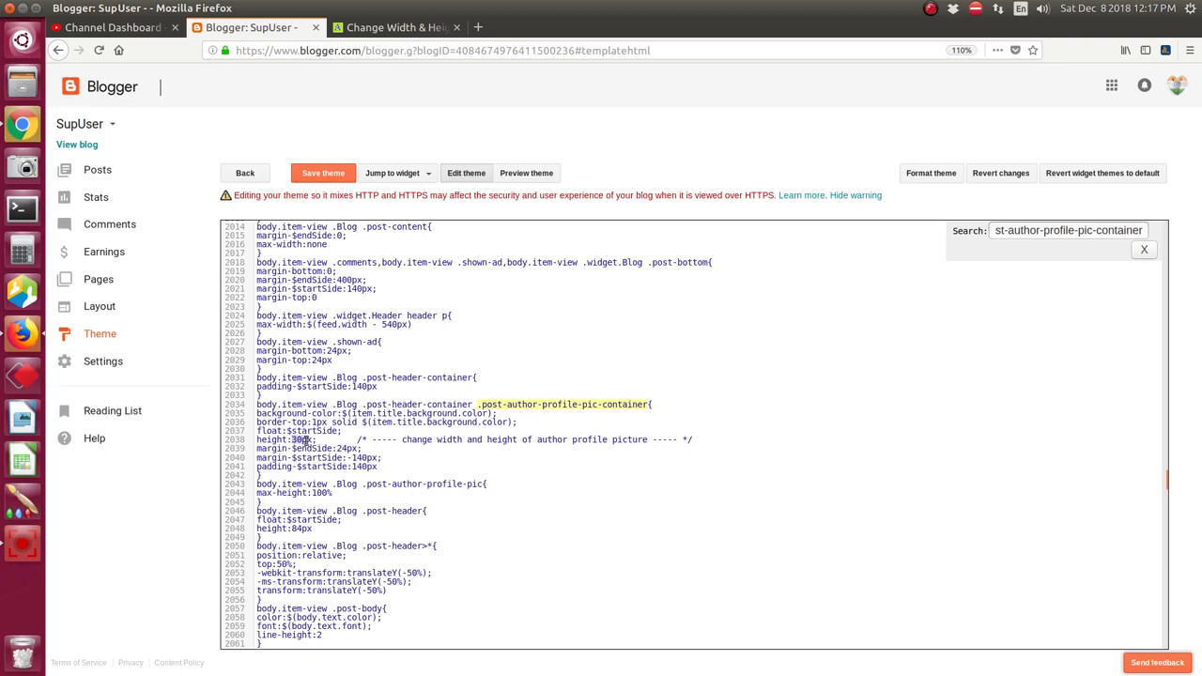
Step: Check the published post, then save the theme with the 30px picture height
click(394, 27)
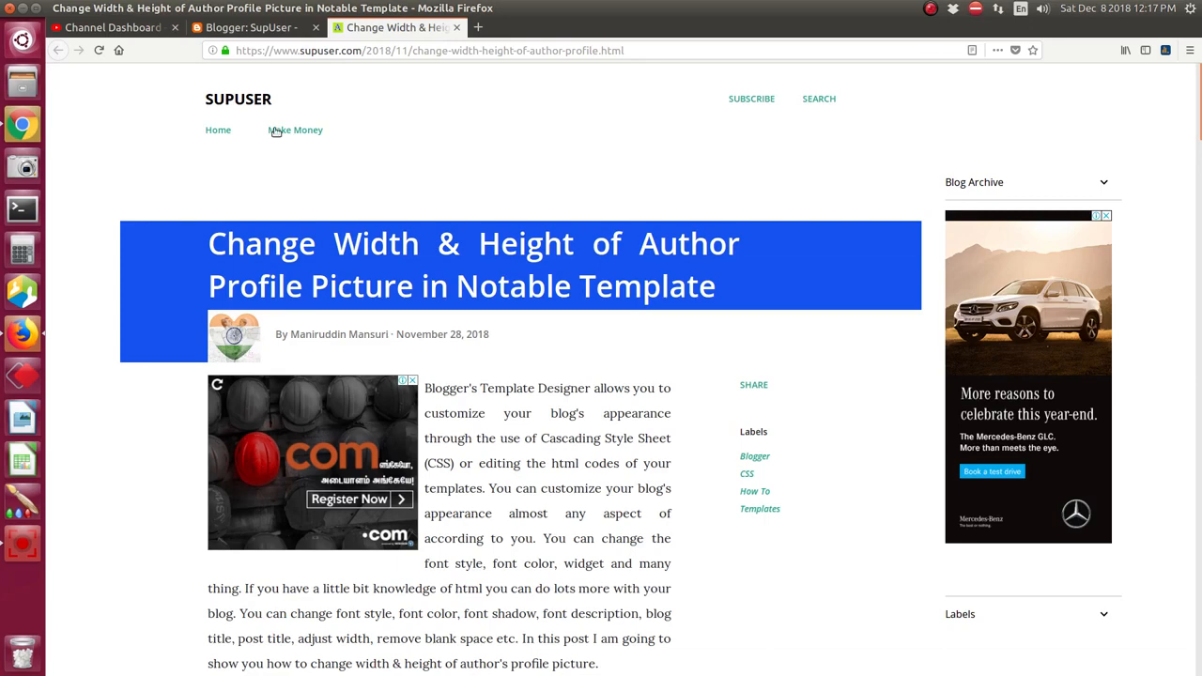
click(249, 26)
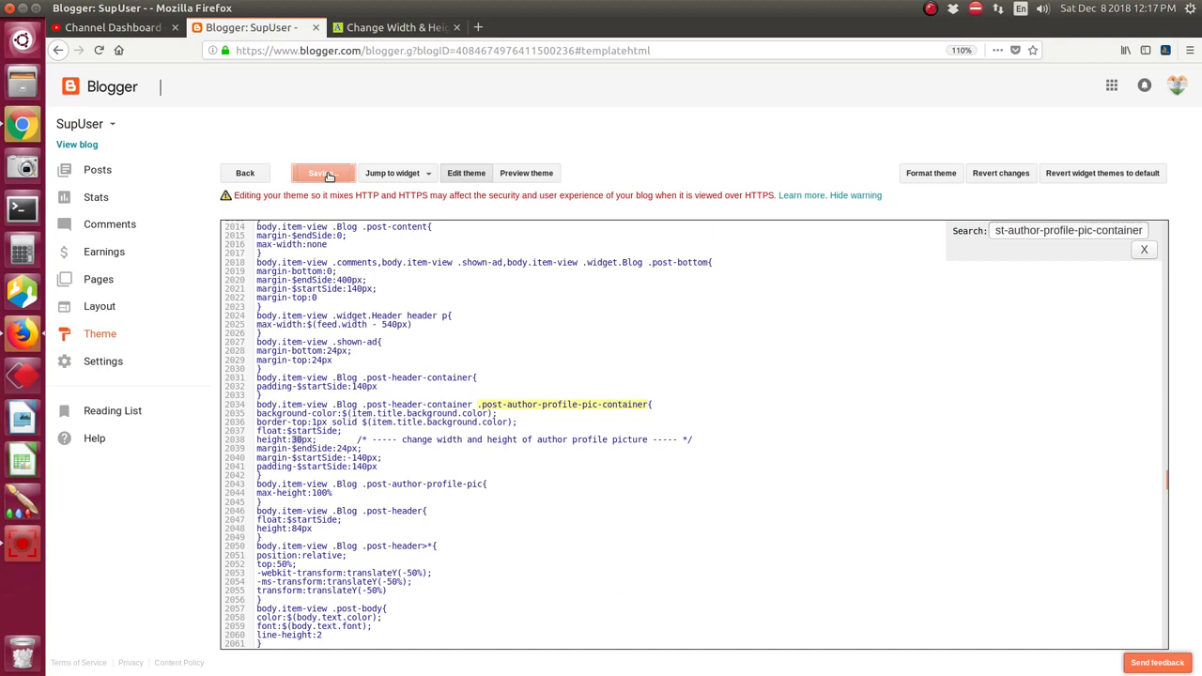
click(323, 173)
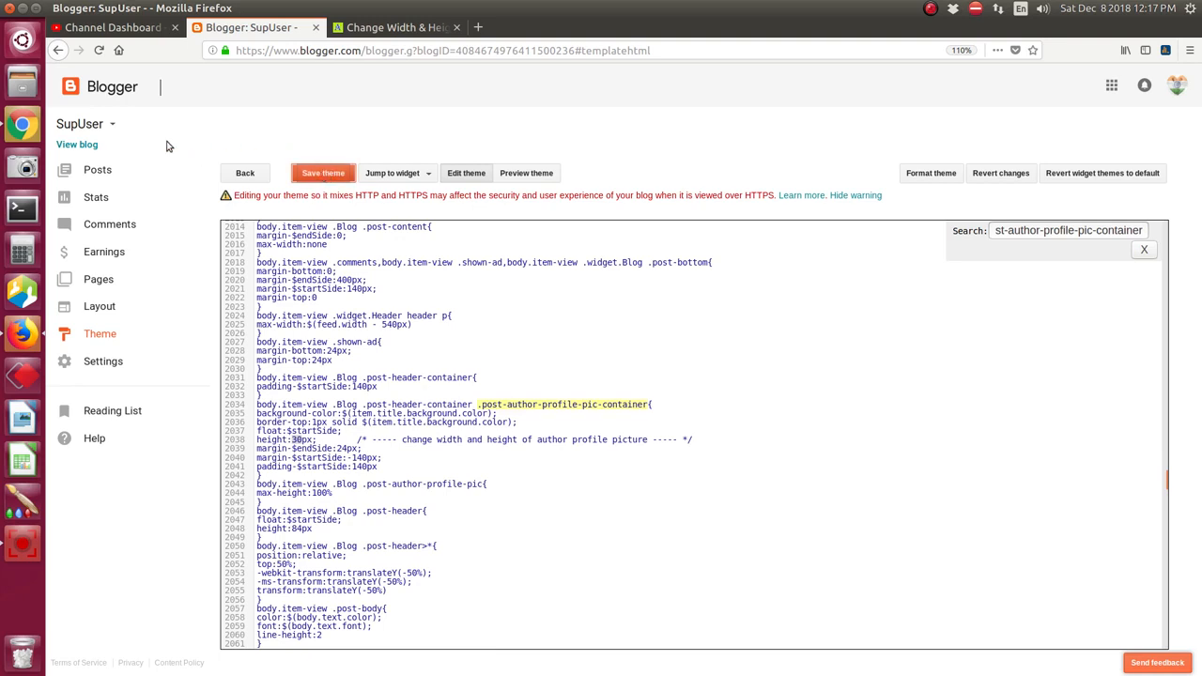
mouse_move(77, 144)
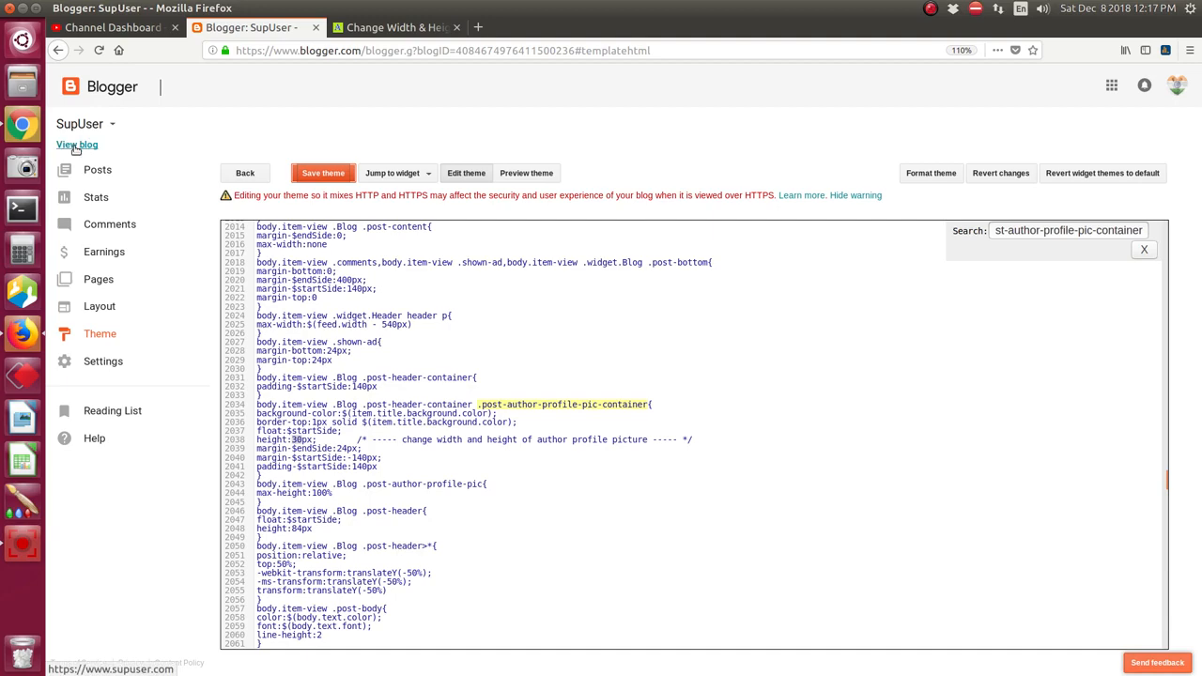
Step: Open the Change Background Color post and compare its smaller author picture with the other tab
click(77, 145)
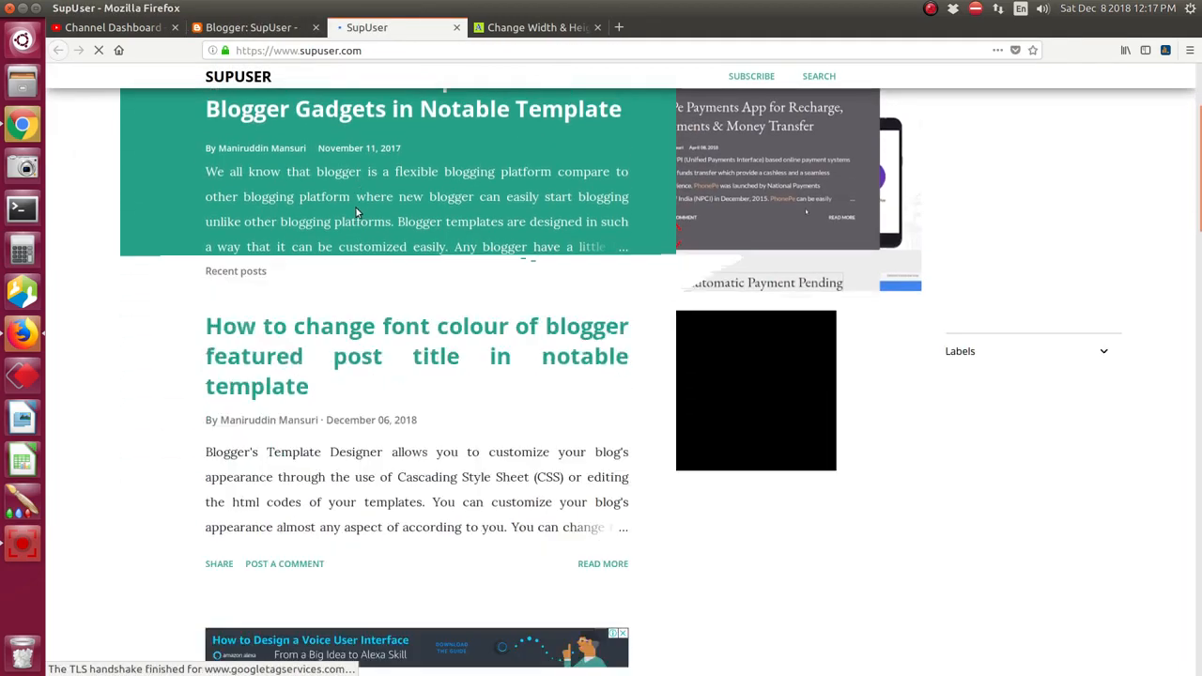
scroll(down, 3)
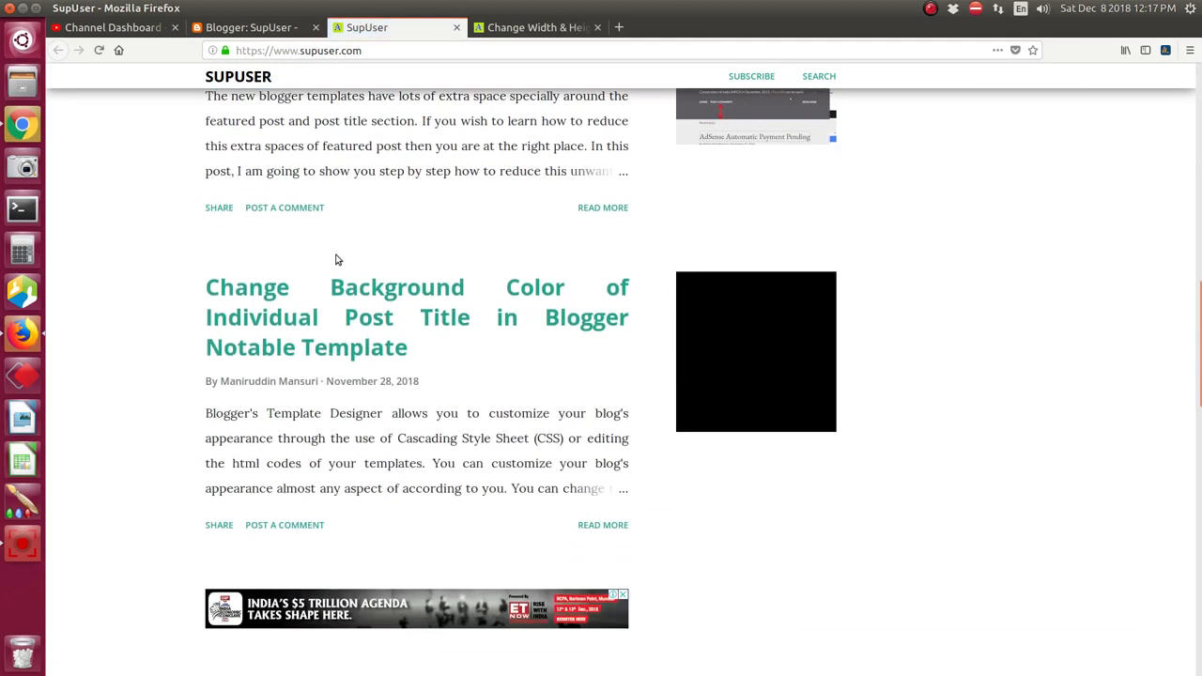
click(416, 317)
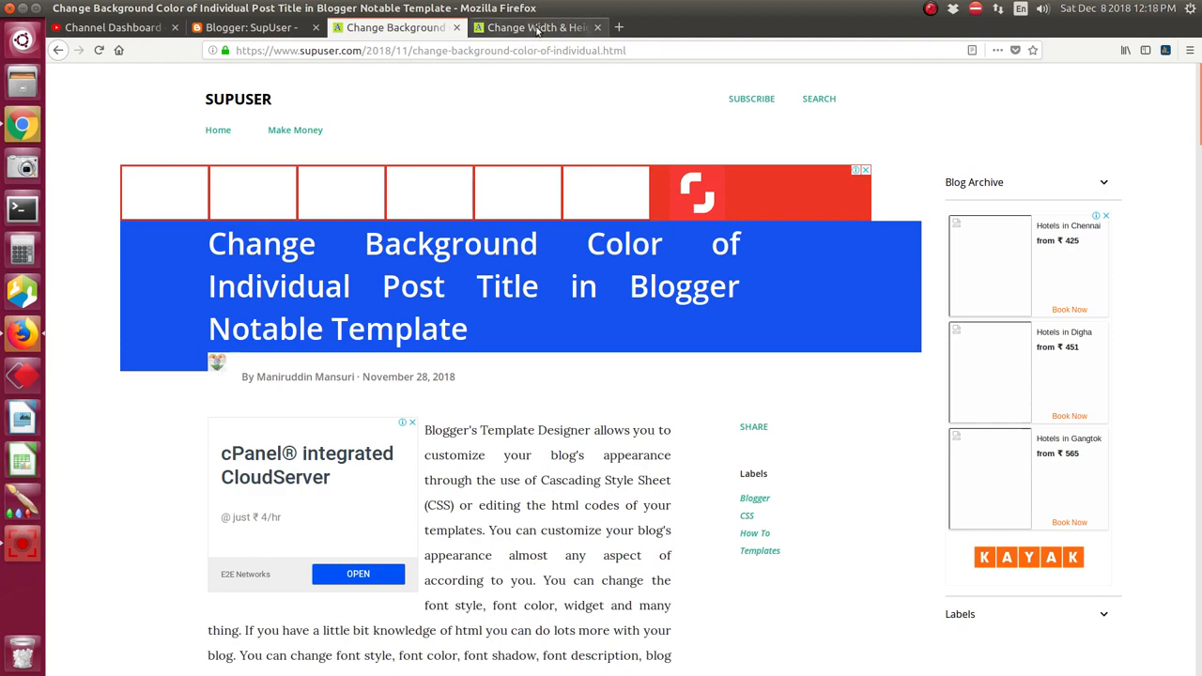
click(535, 26)
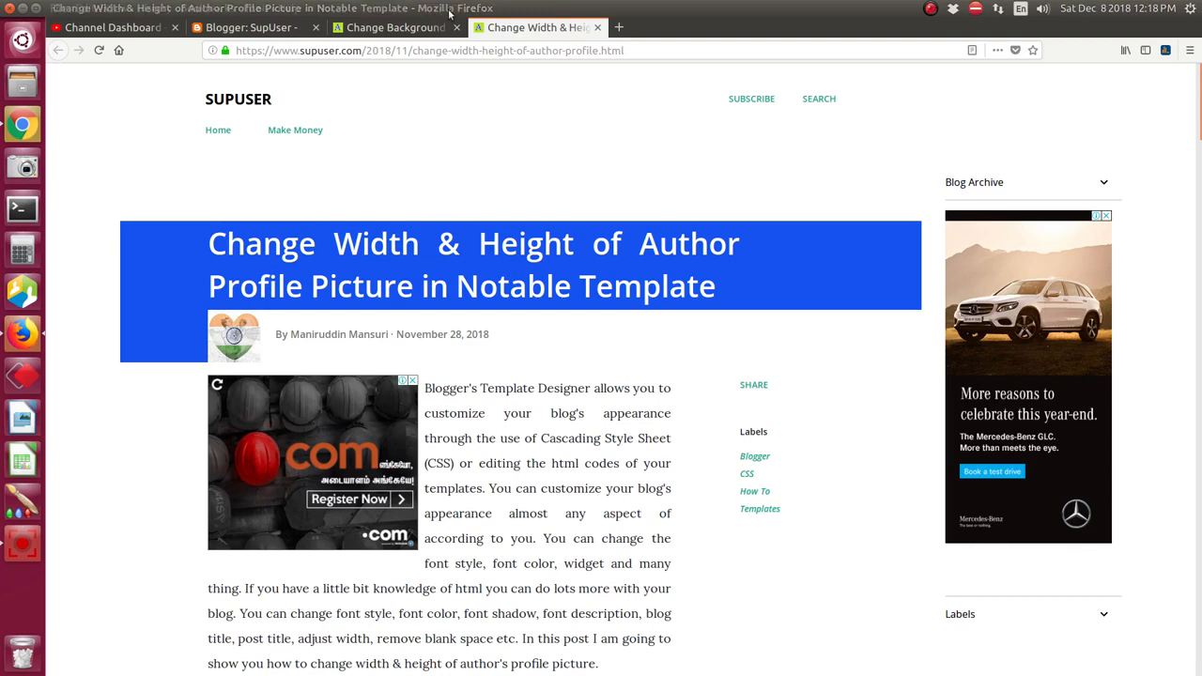
click(395, 26)
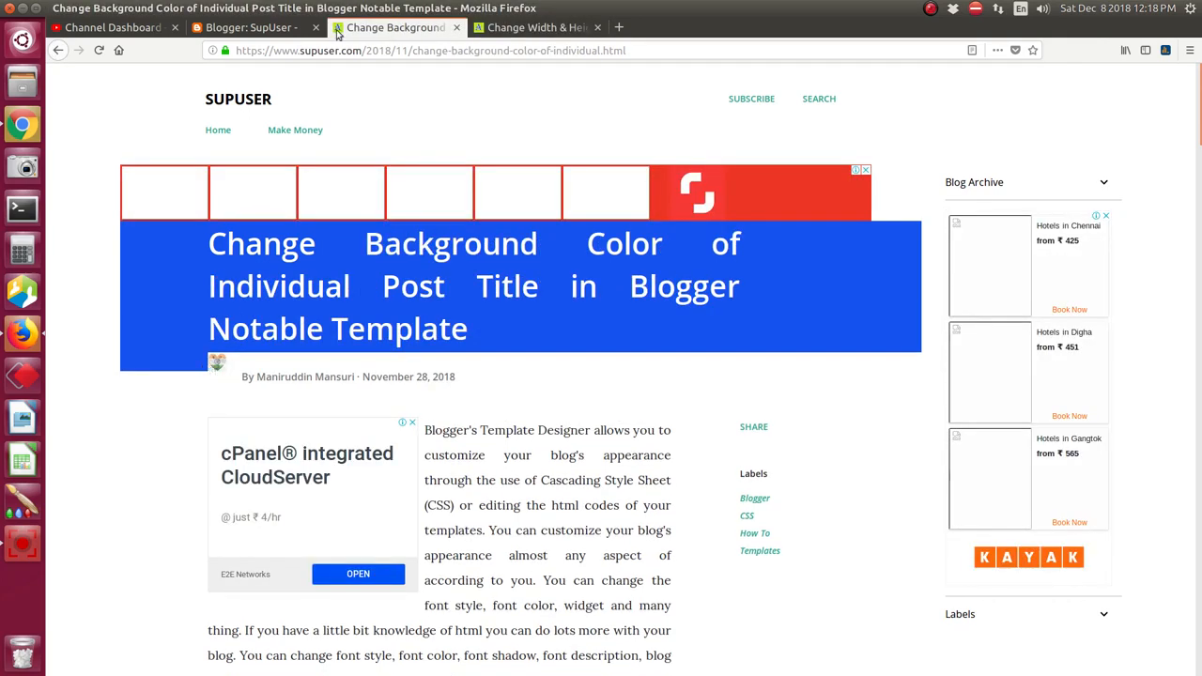
Step: Save the theme with the author picture height at 50px and return to the post
click(249, 27)
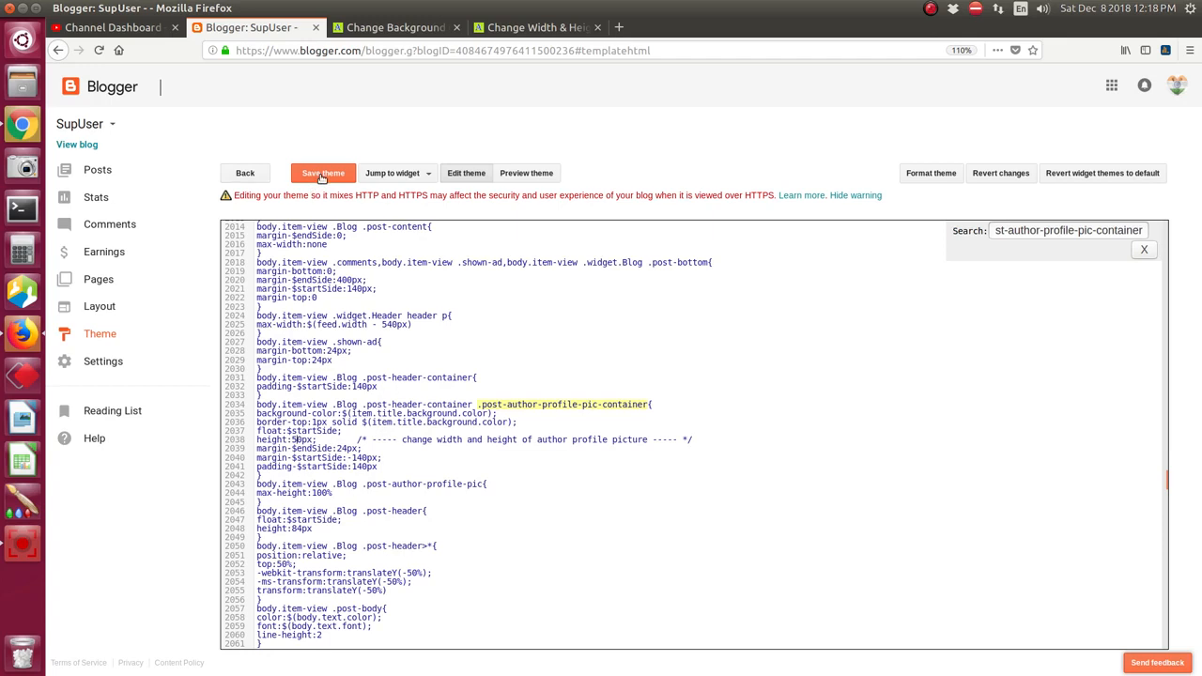
click(323, 173)
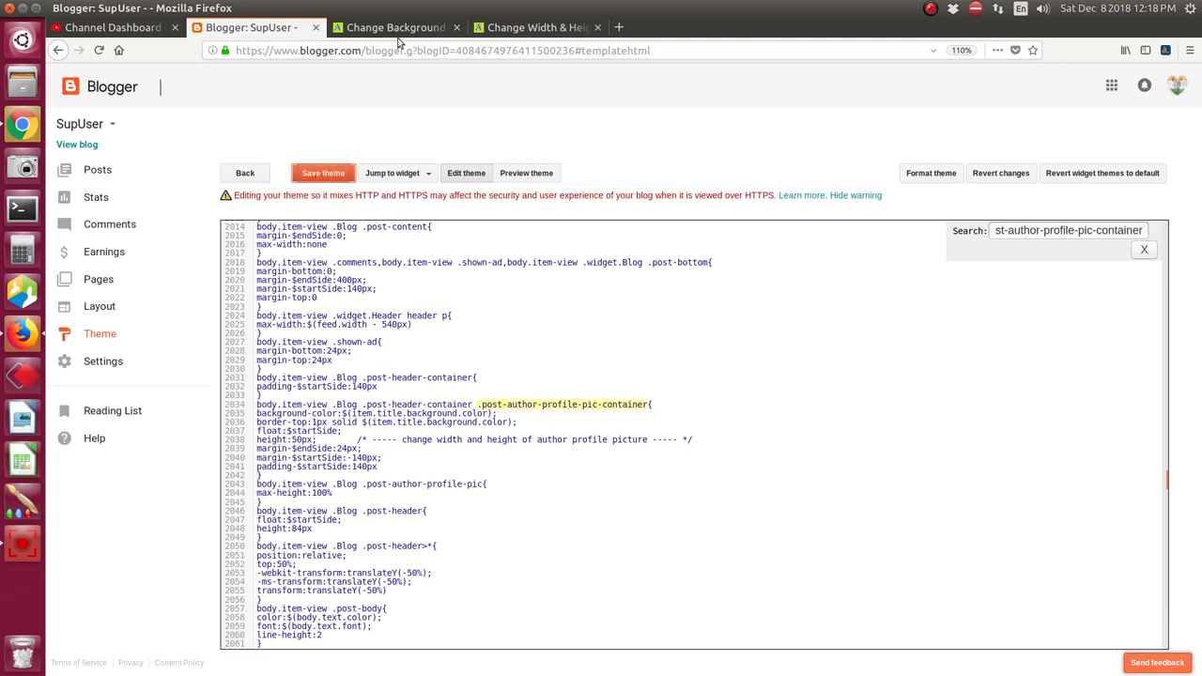
click(394, 26)
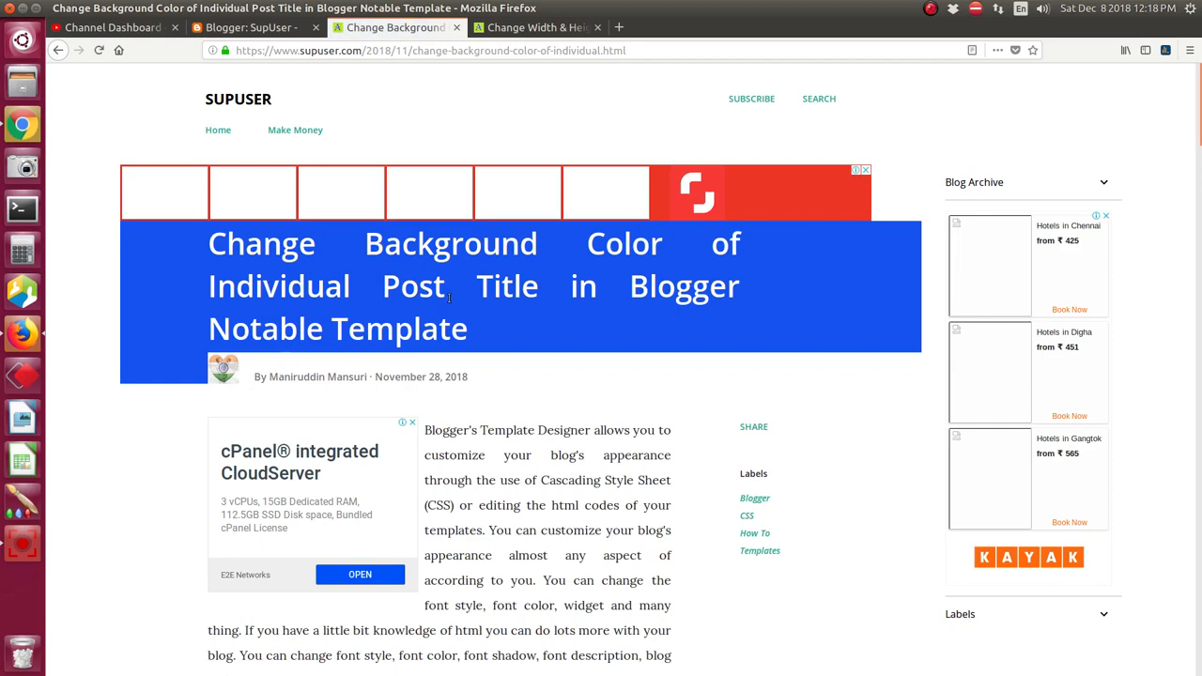
mouse_move(234, 363)
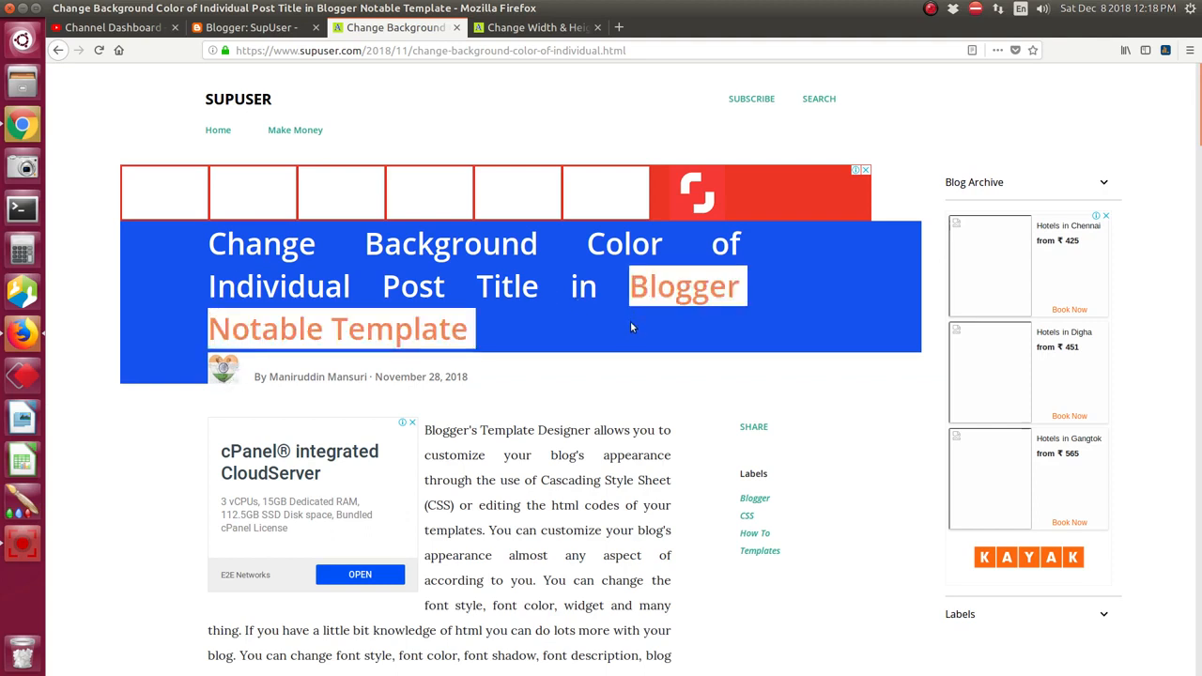
Step: View the Change Background Color post's author picture at 50px height
click(475, 340)
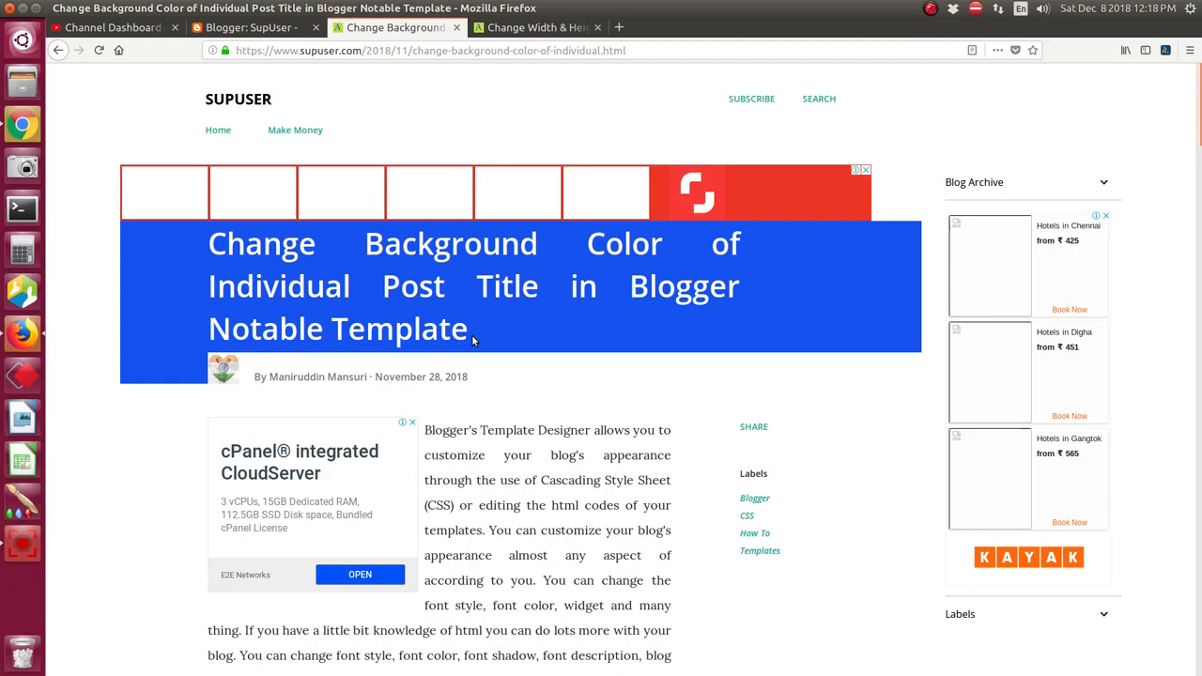
click(931, 8)
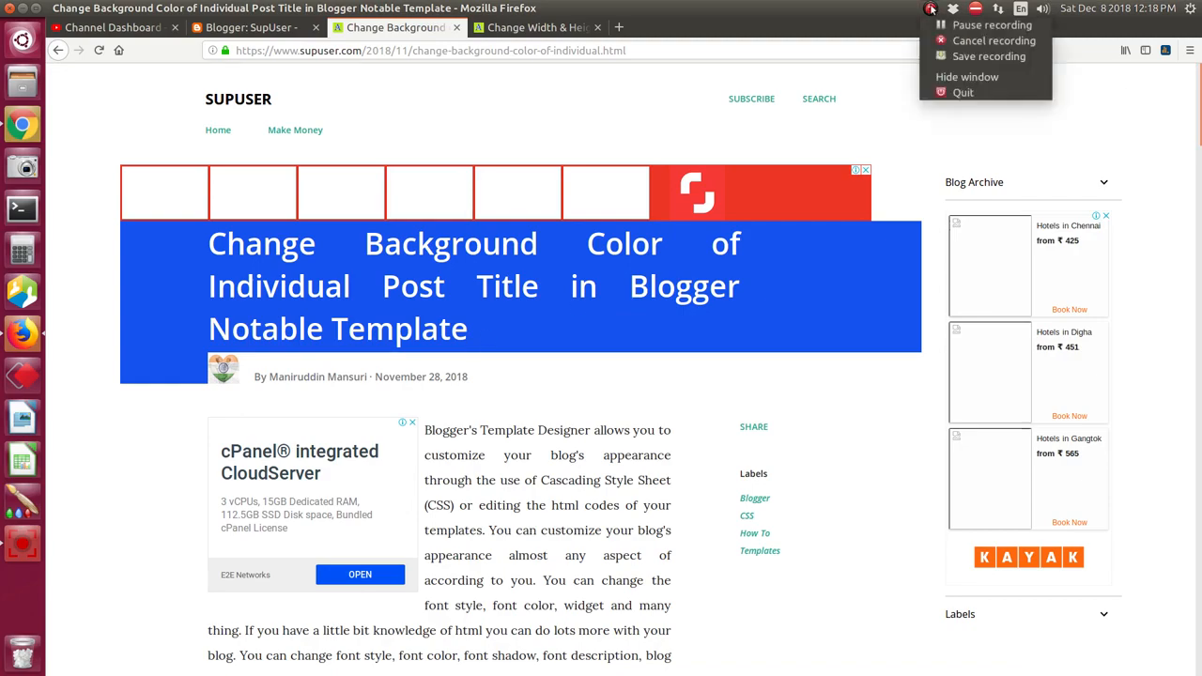